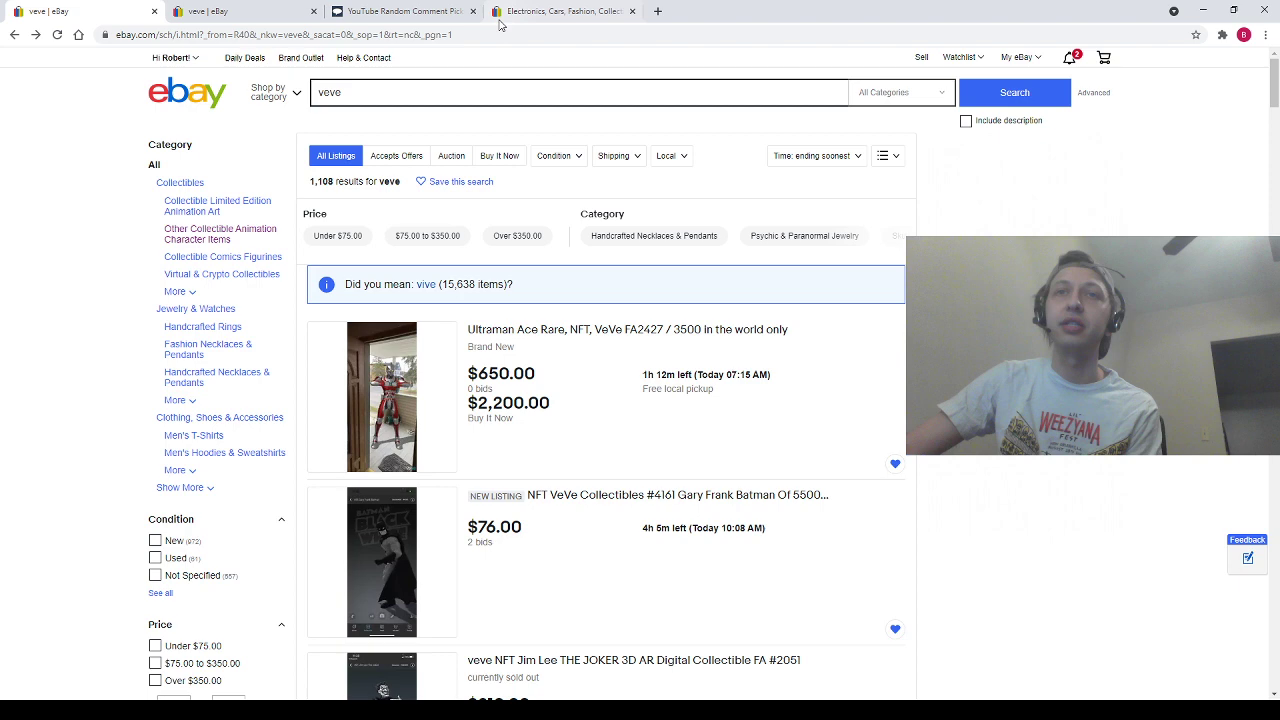
Switch from the eBay veve results to the Comment Picker giveaway tab.
left_click(188, 92)
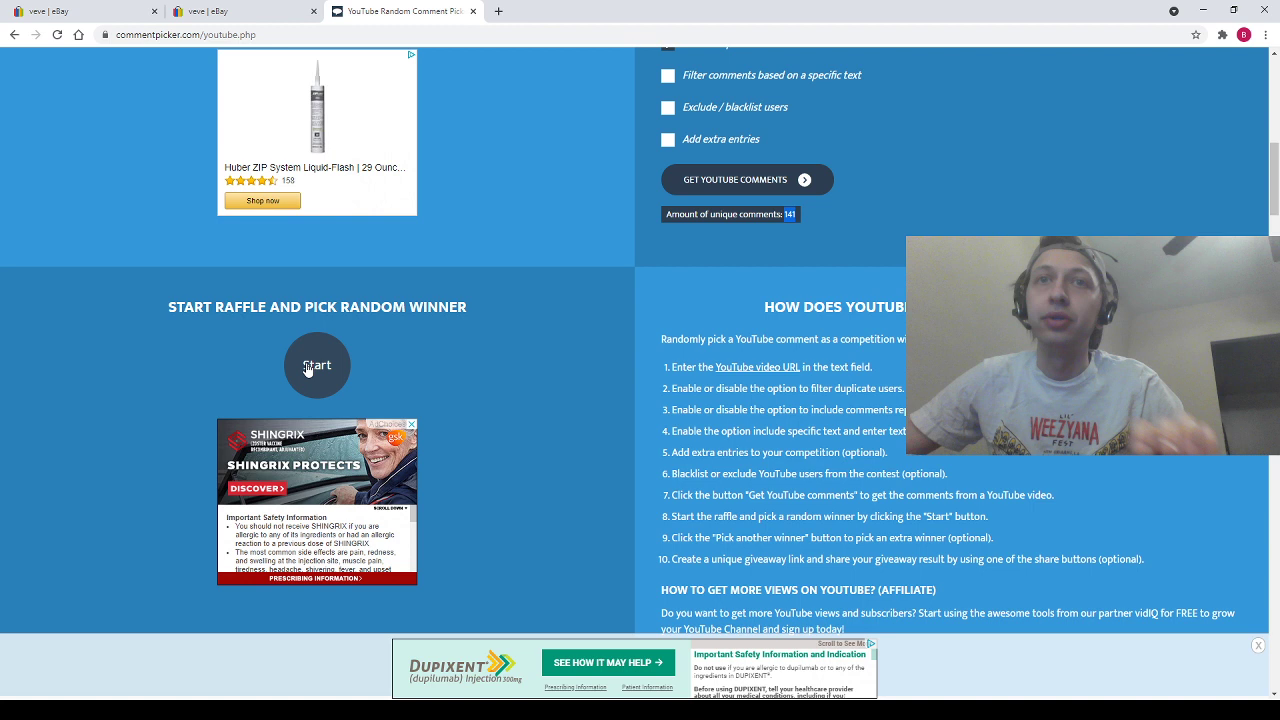
Start the raffle to pick a random winner and scroll to their winning comment.
left_click(317, 365)
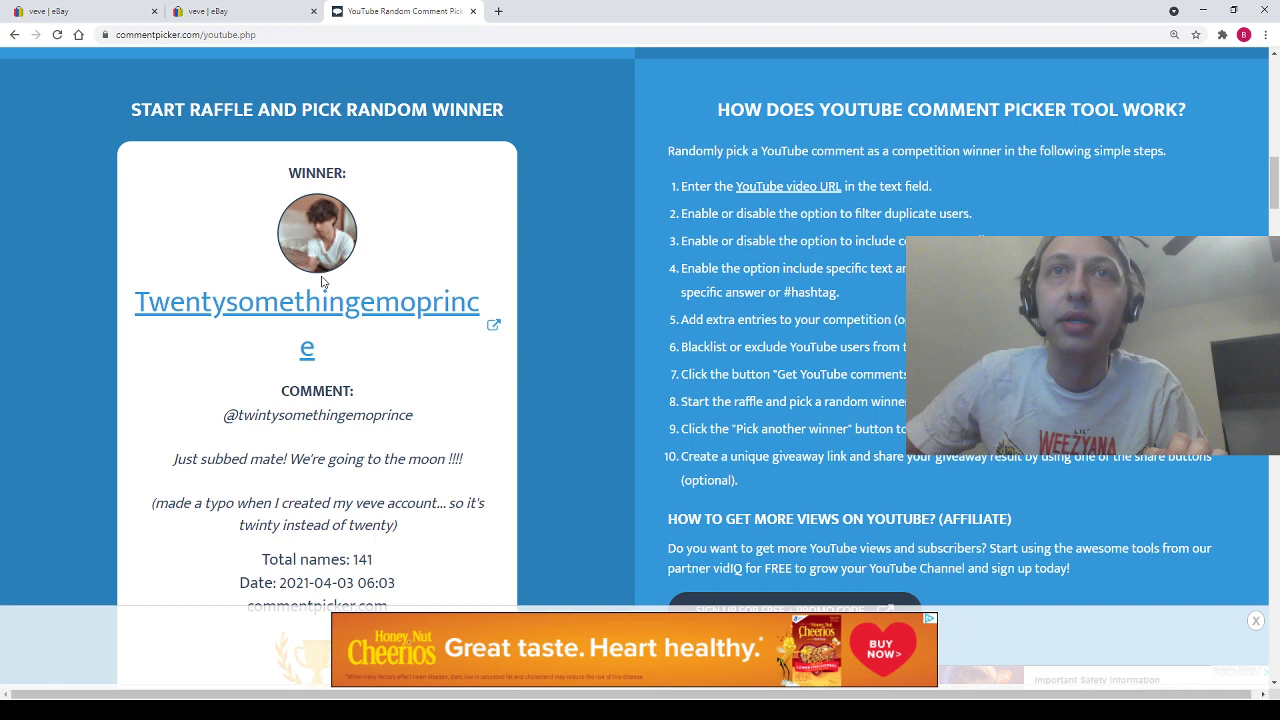
mouse_move(417, 377)
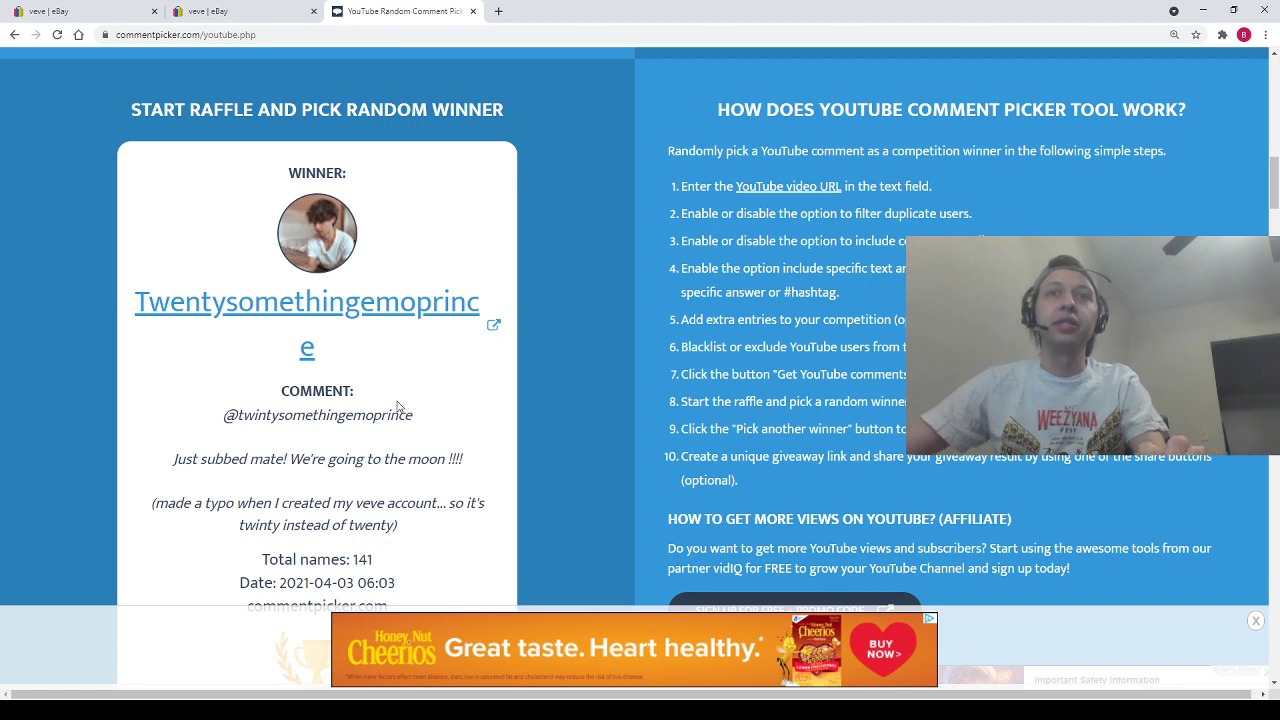
mouse_move(213, 386)
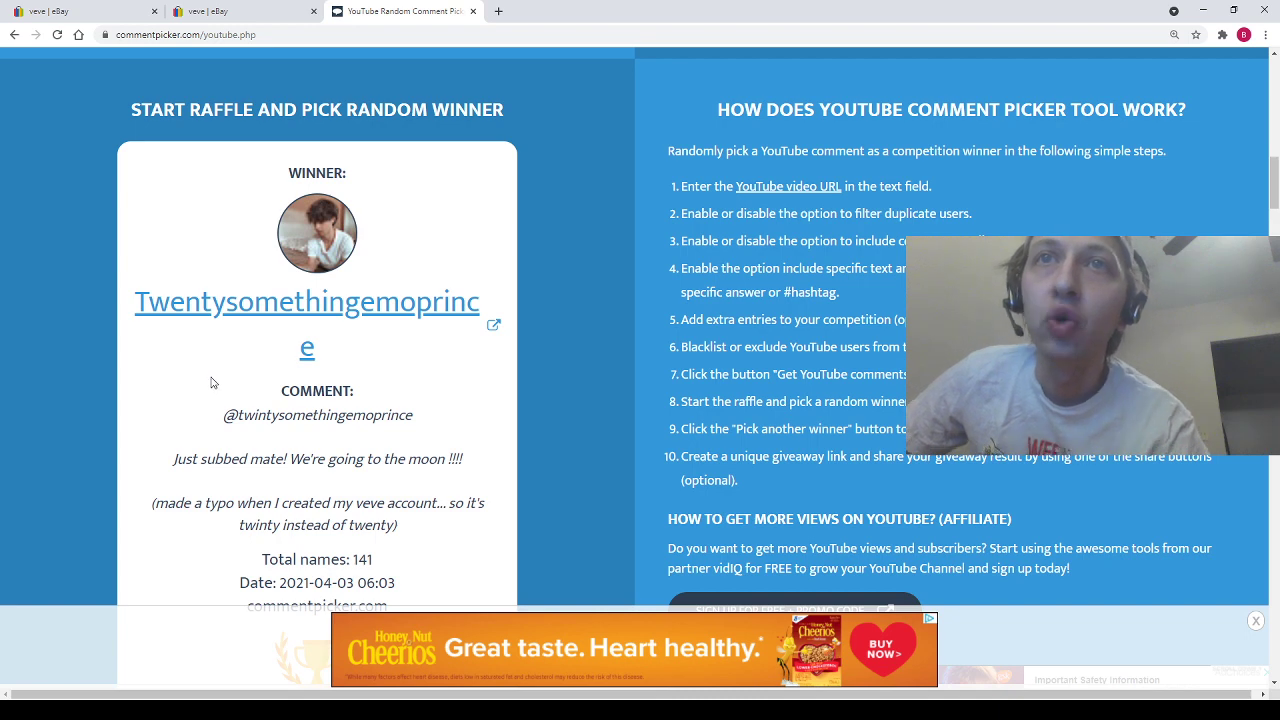
scroll("down", 3)
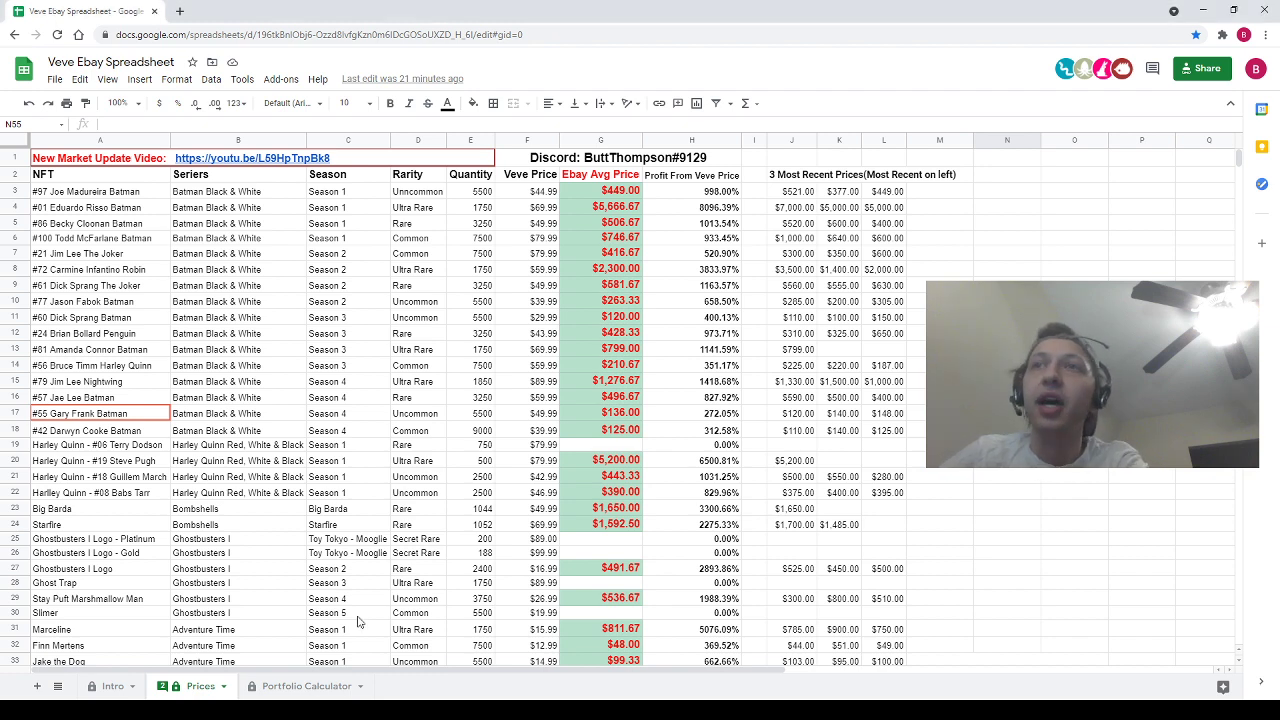
mouse_move(540, 483)
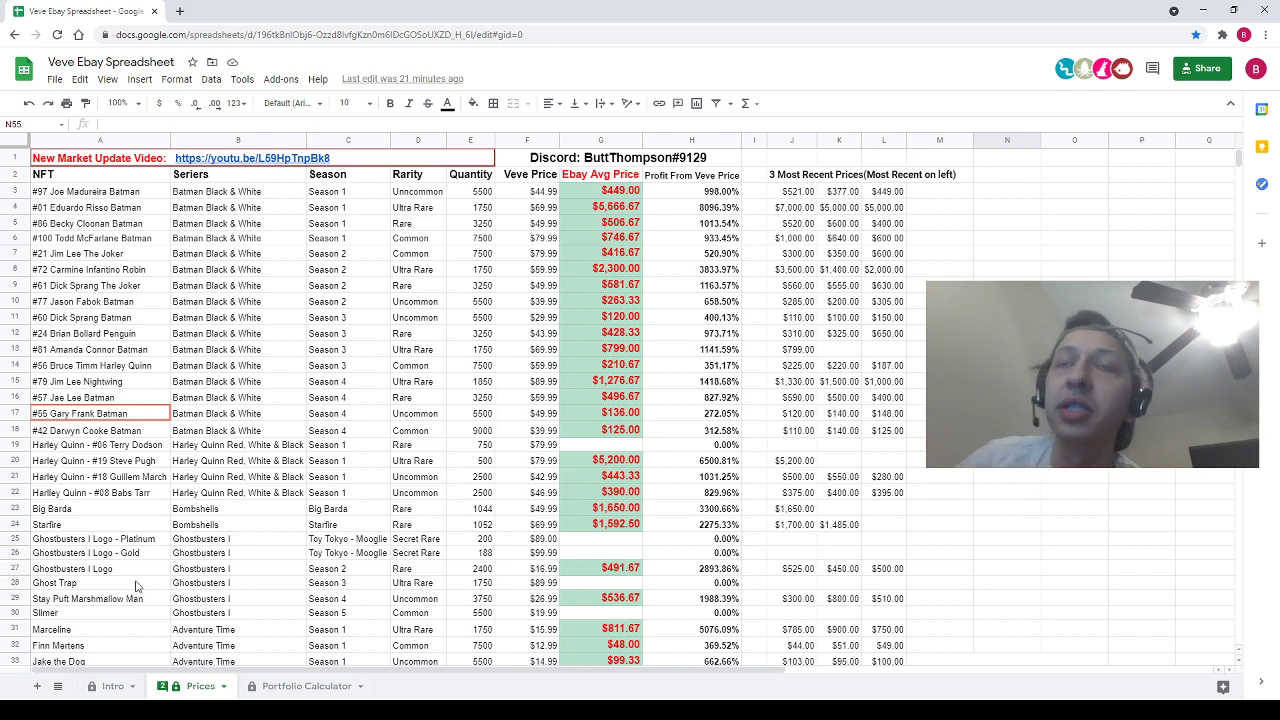
mouse_move(201, 628)
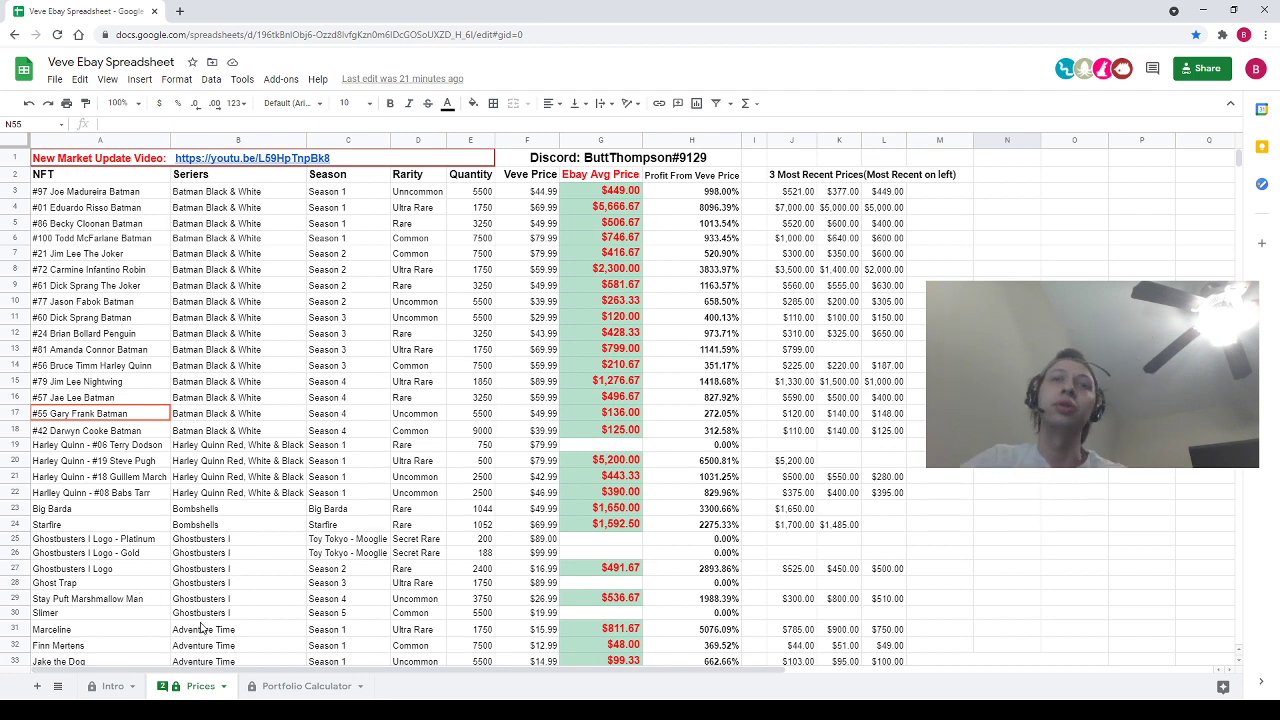
Zero the Portfolio Calculator counts, revisit Prices, and return to the eBay veve window.
left_click(306, 686)
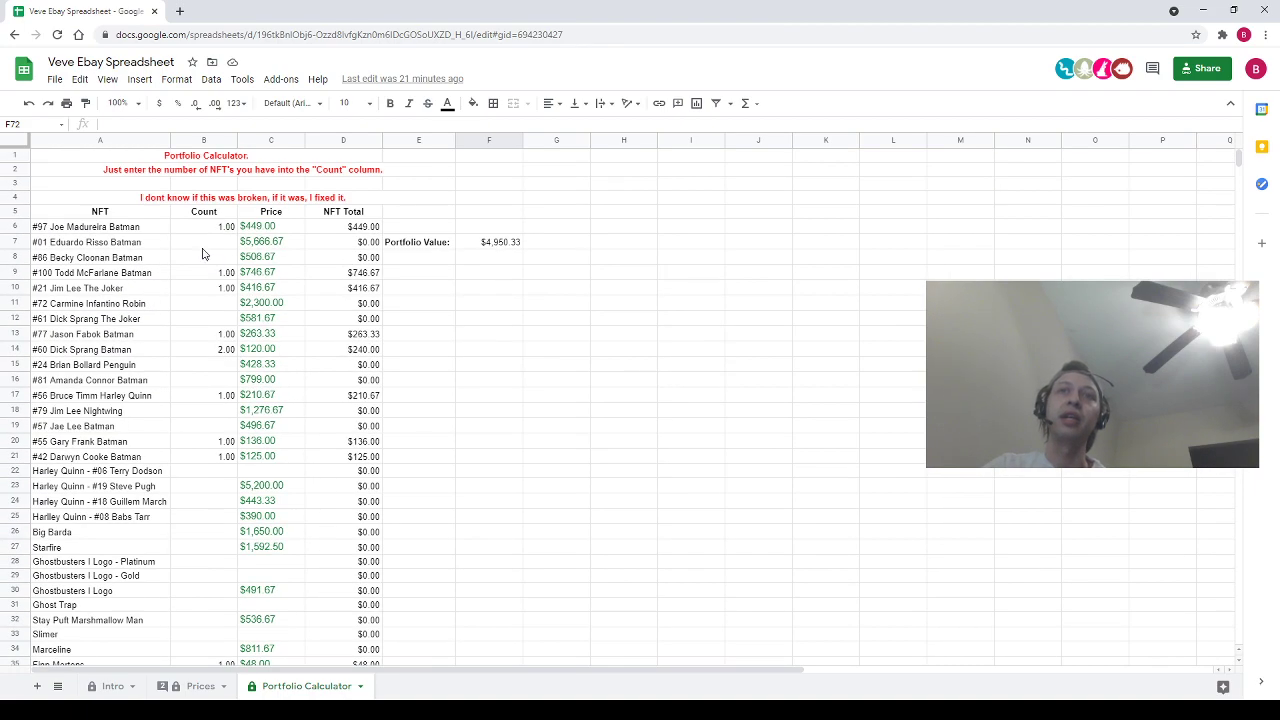
scroll("down", 3)
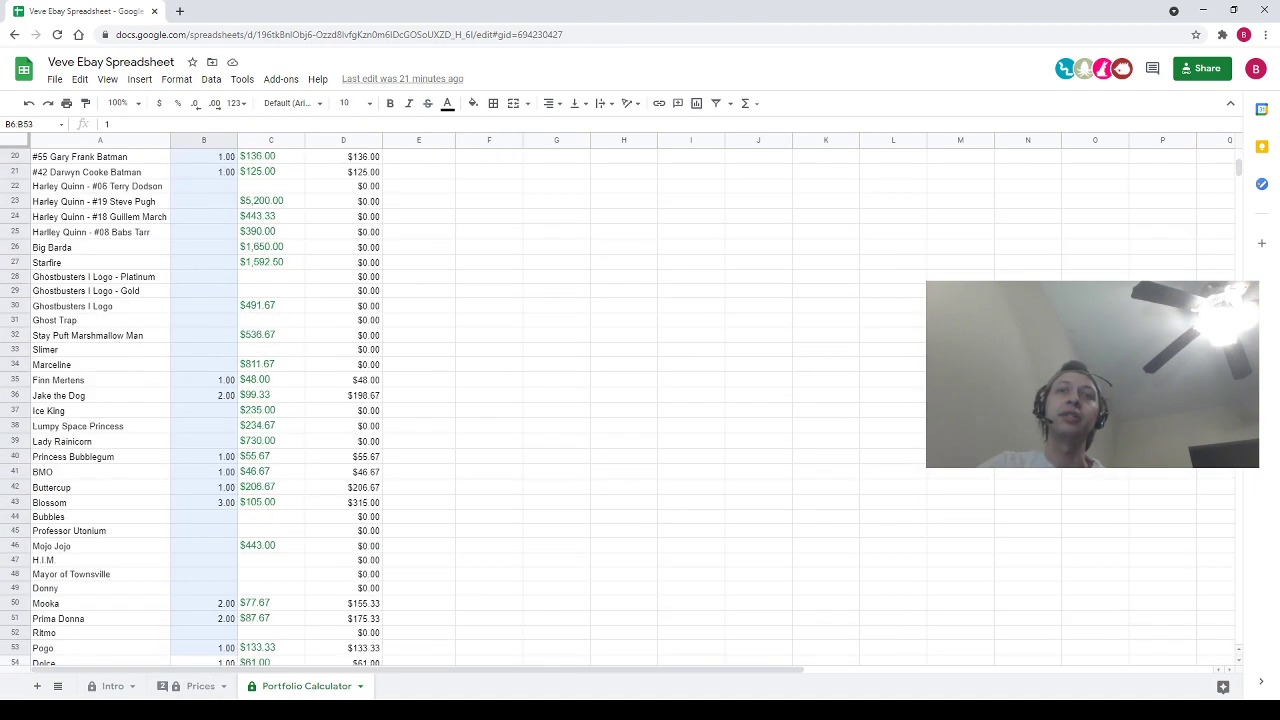
scroll("down", 3)
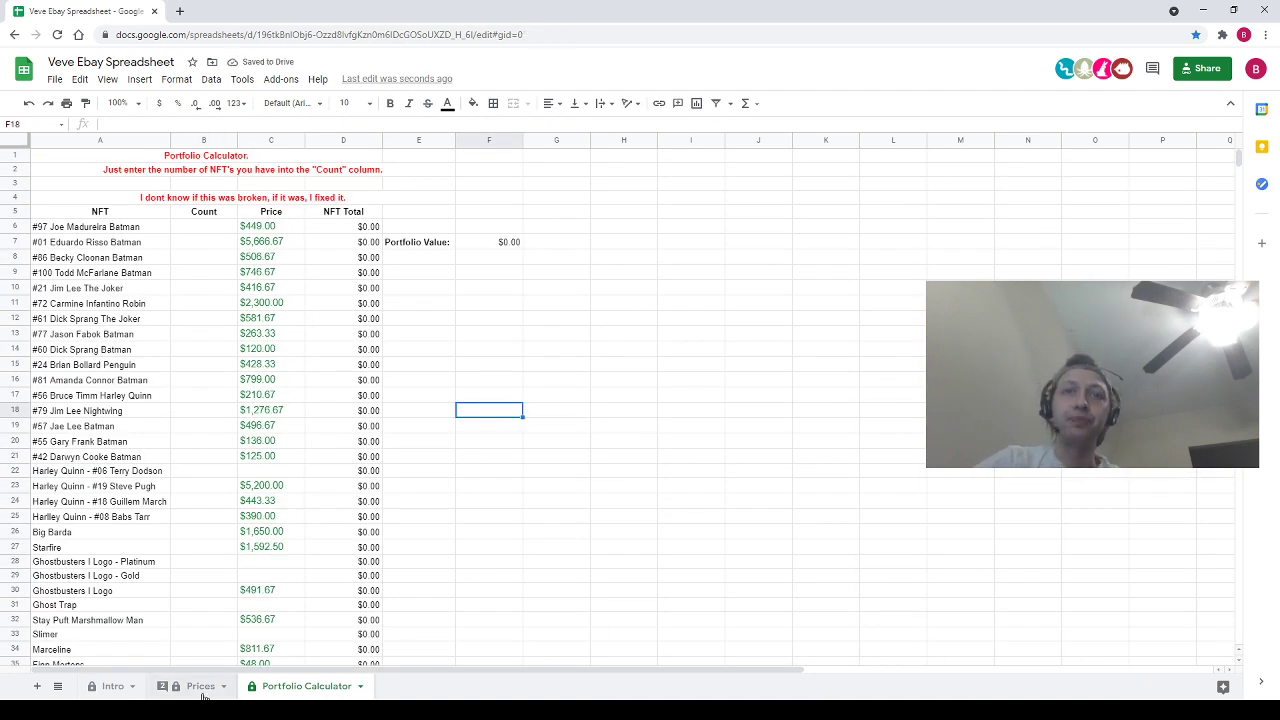
left_click(200, 686)
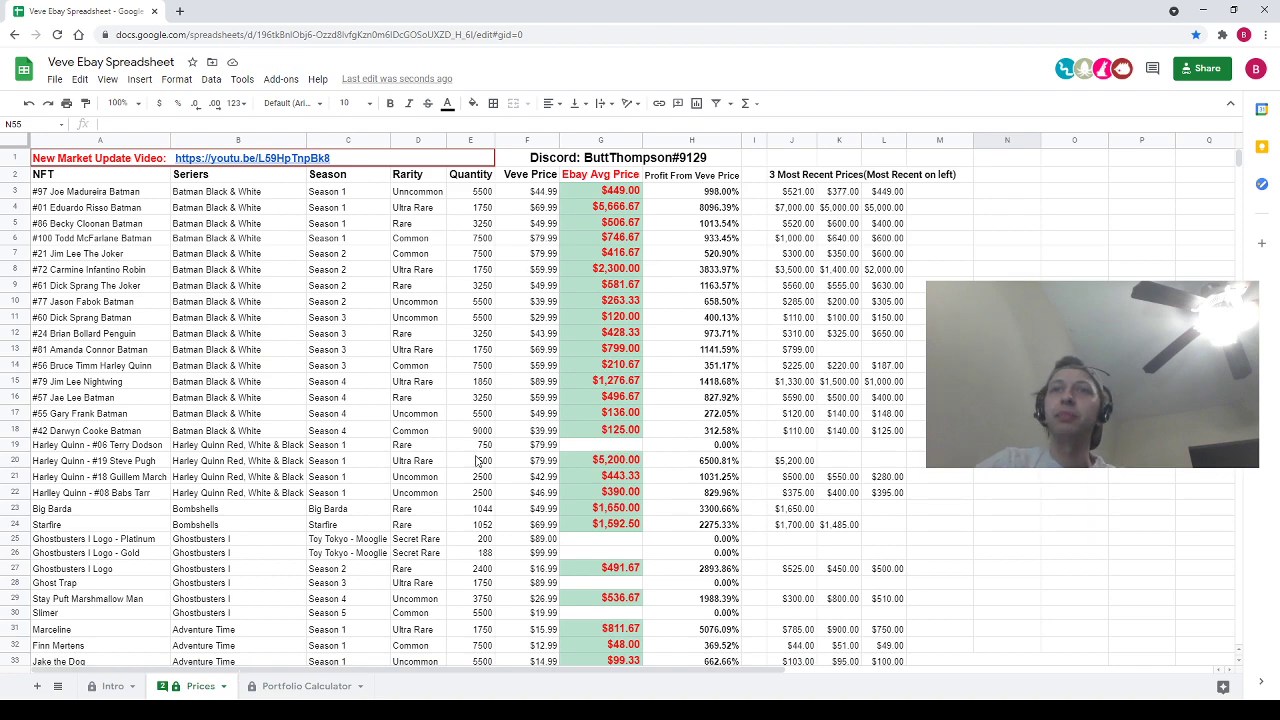
scroll("down", 3)
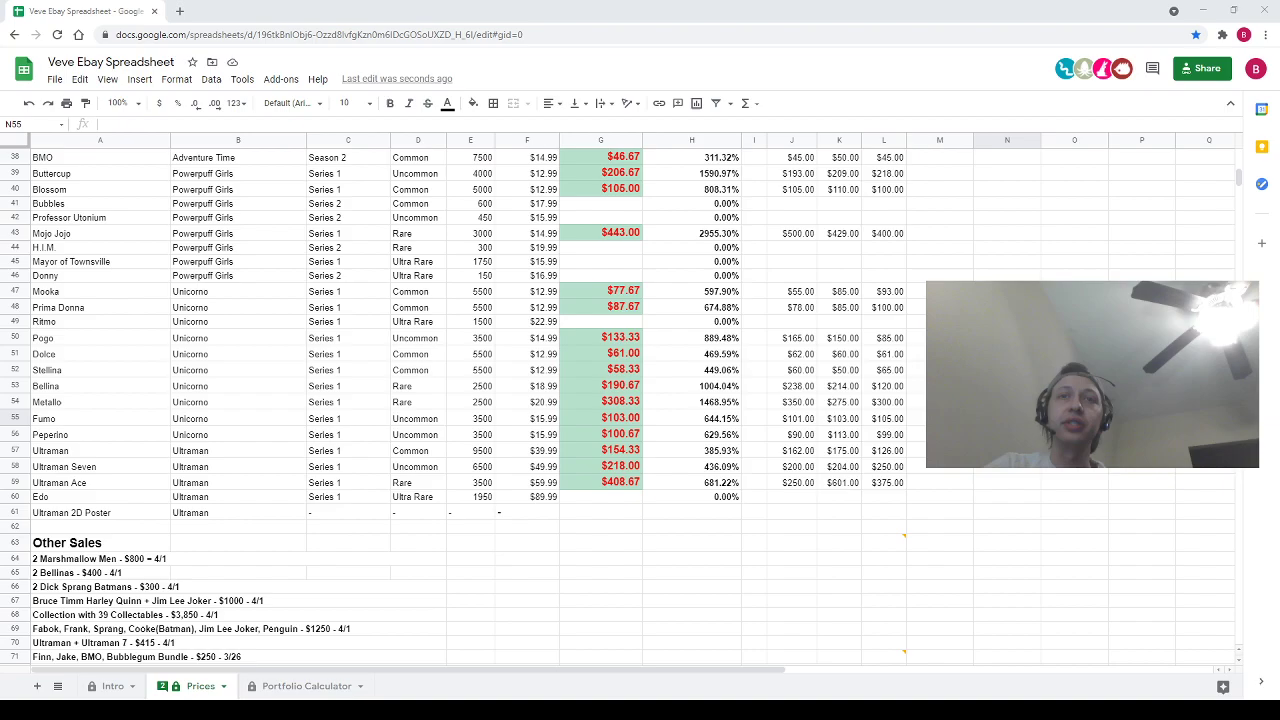
left_click(245, 11)
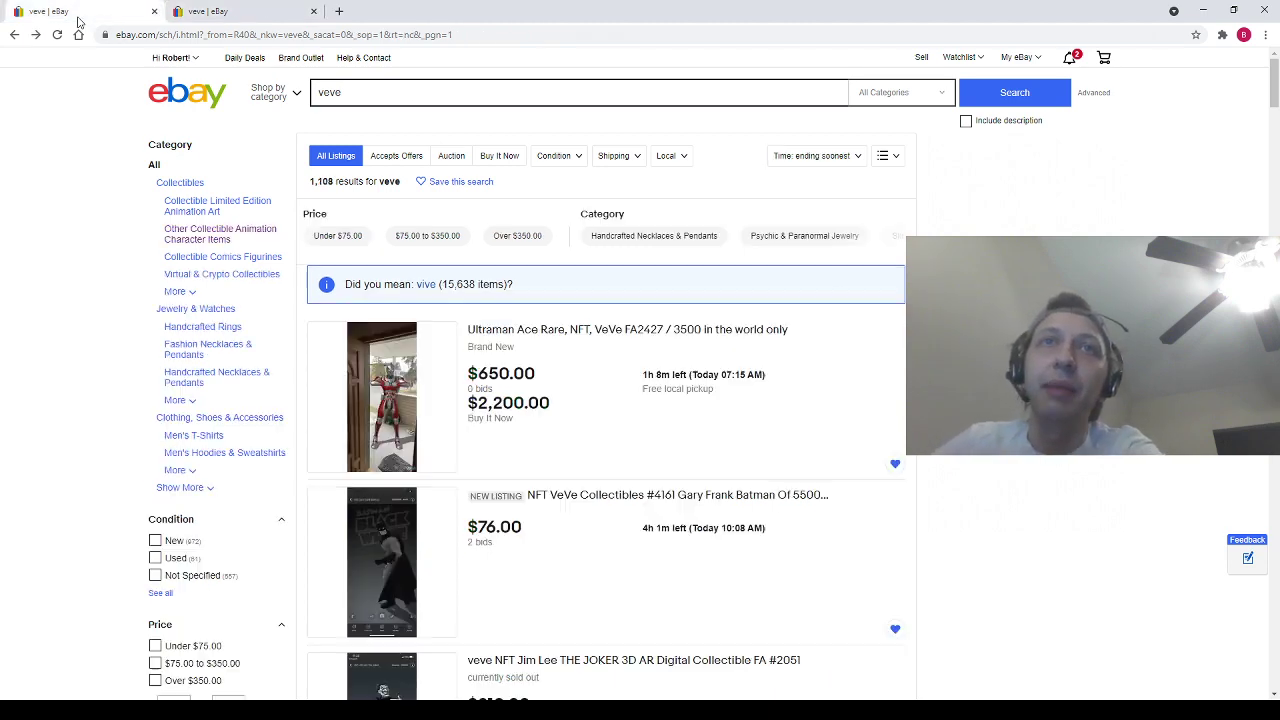
Scroll the active veve listings and switch to the sold listings tab.
scroll("down", 3)
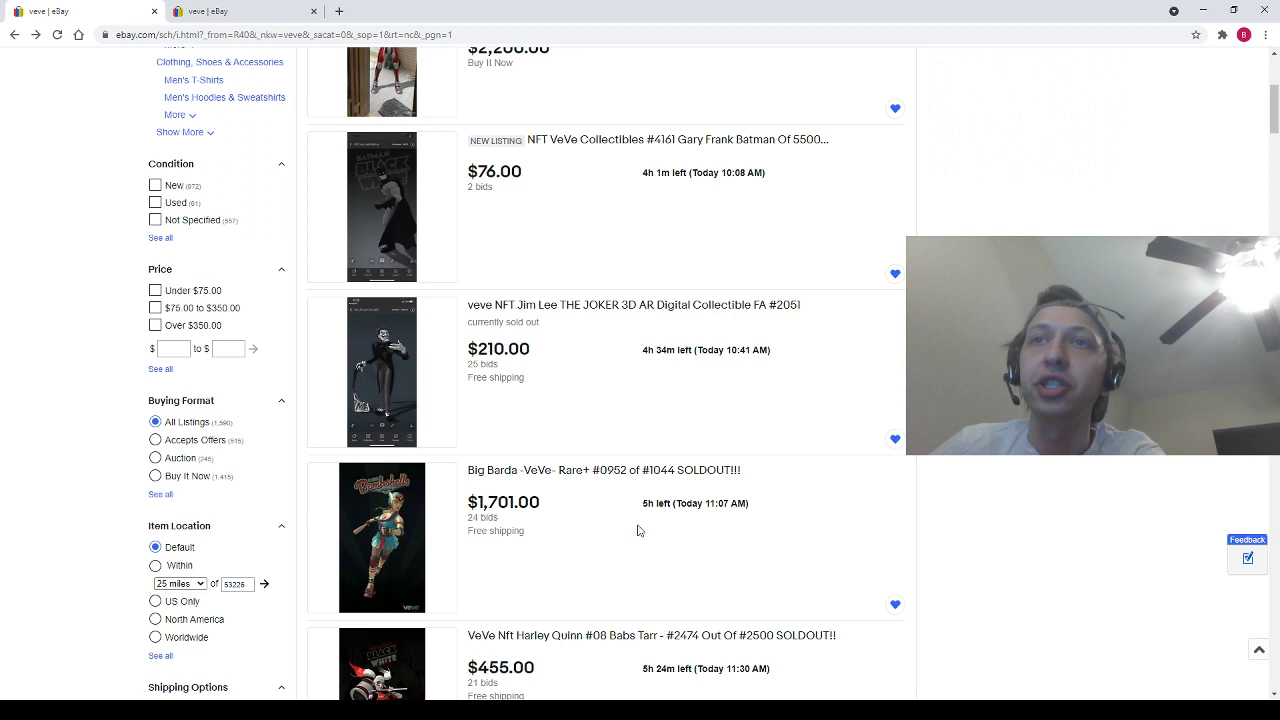
left_click_drag(473, 470, 755, 503)
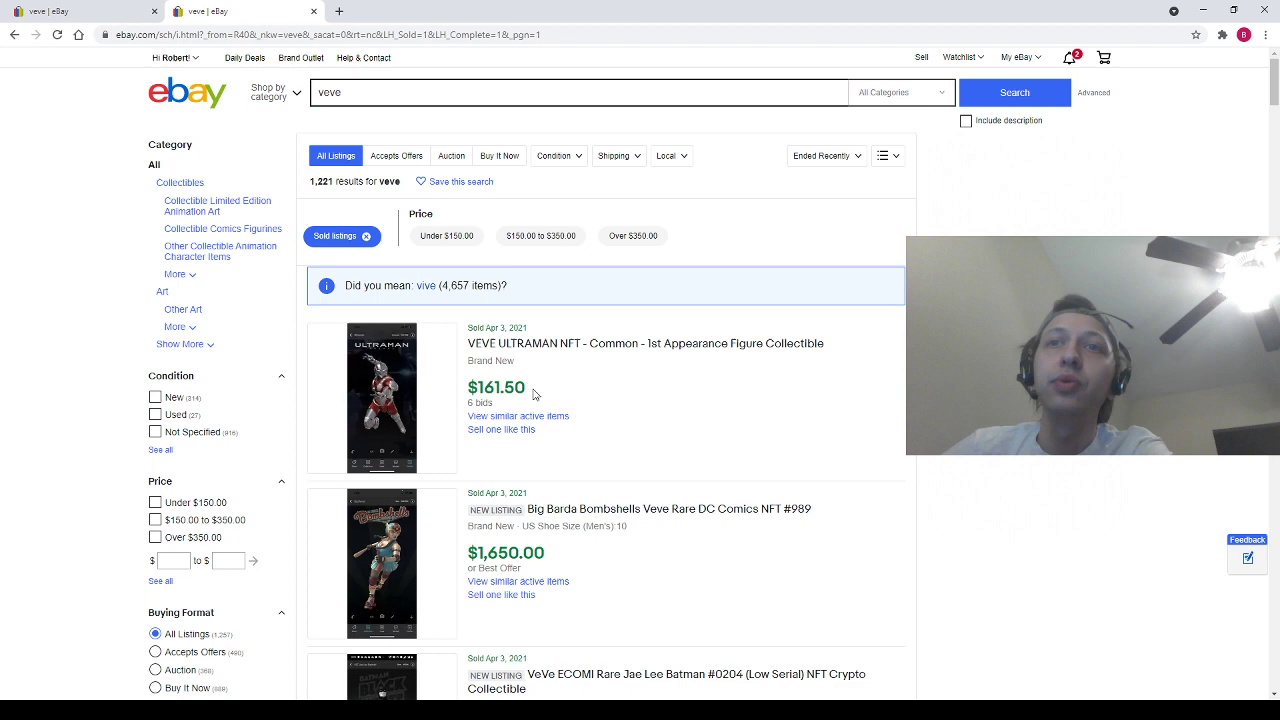
scroll("down", 3)
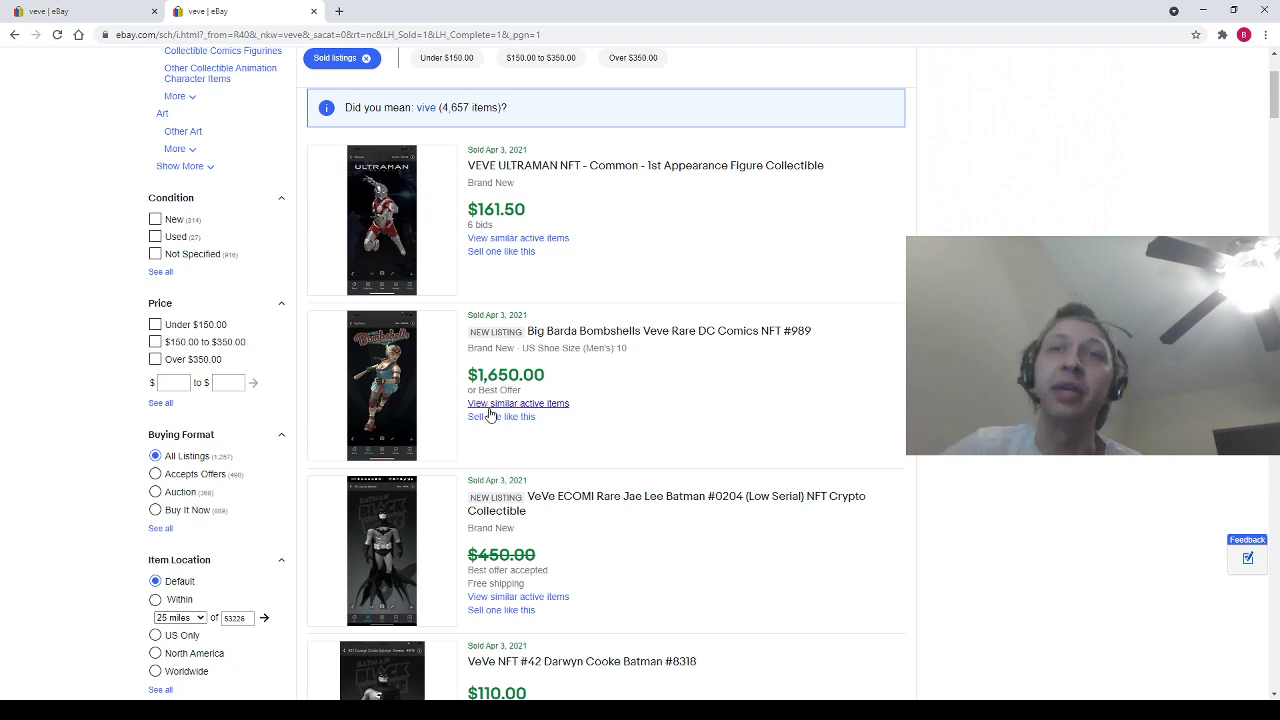
scroll("down", 3)
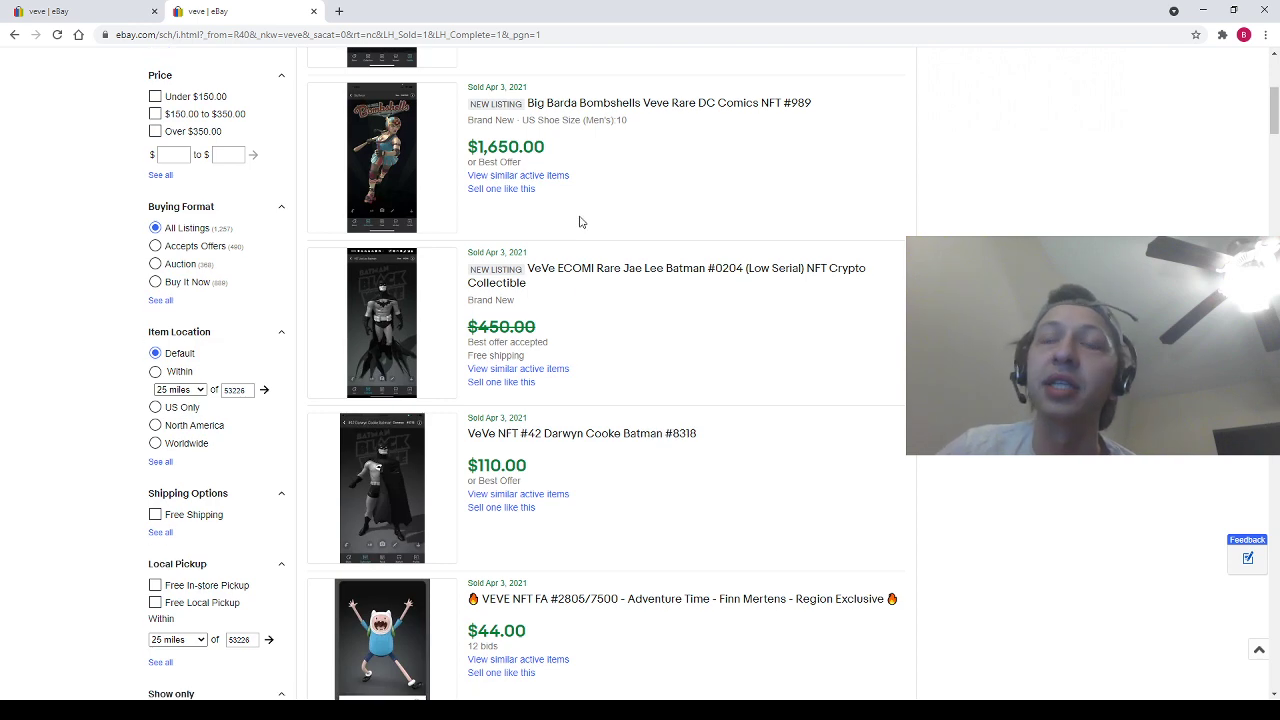
scroll("down", 3)
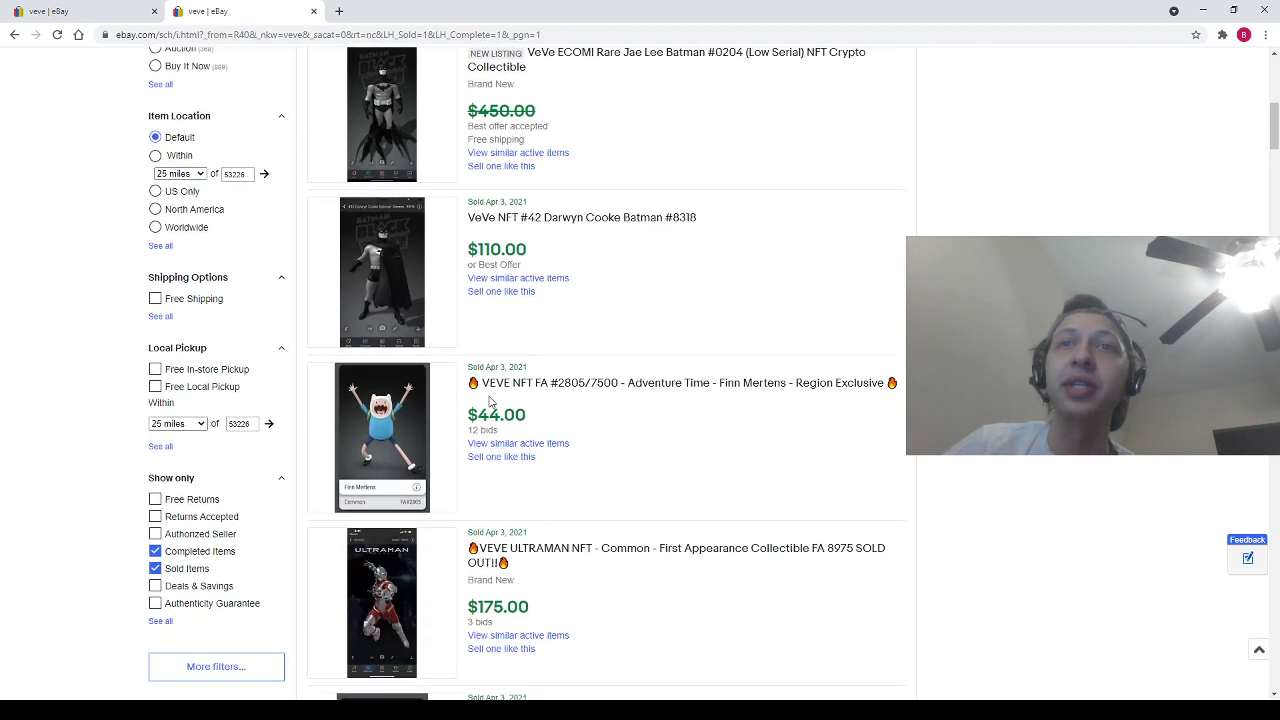
scroll("down", 3)
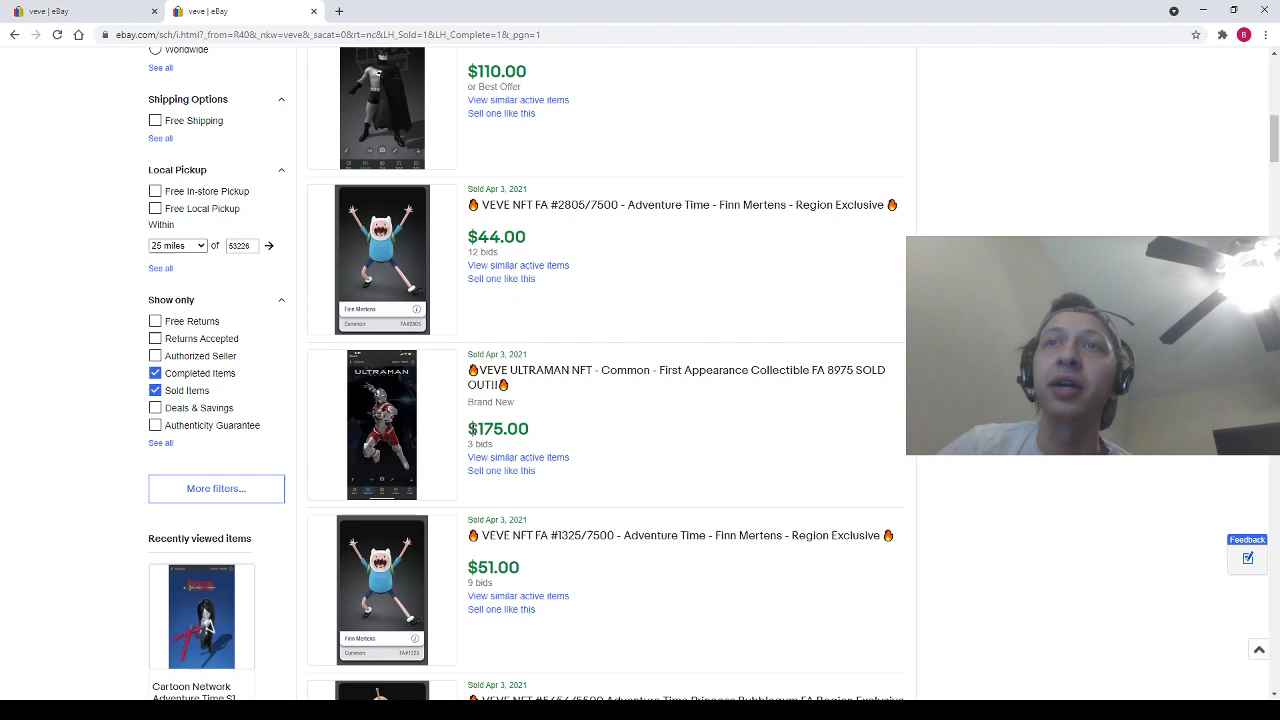
scroll("down", 3)
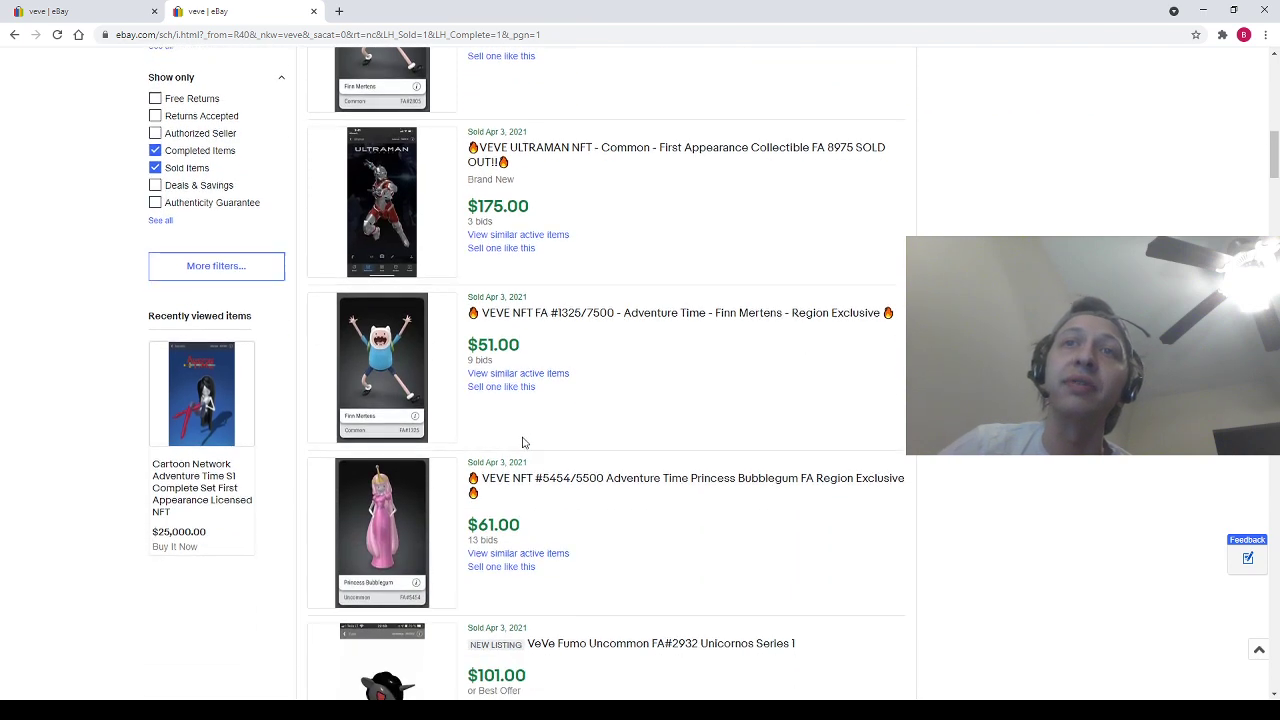
scroll("down", 3)
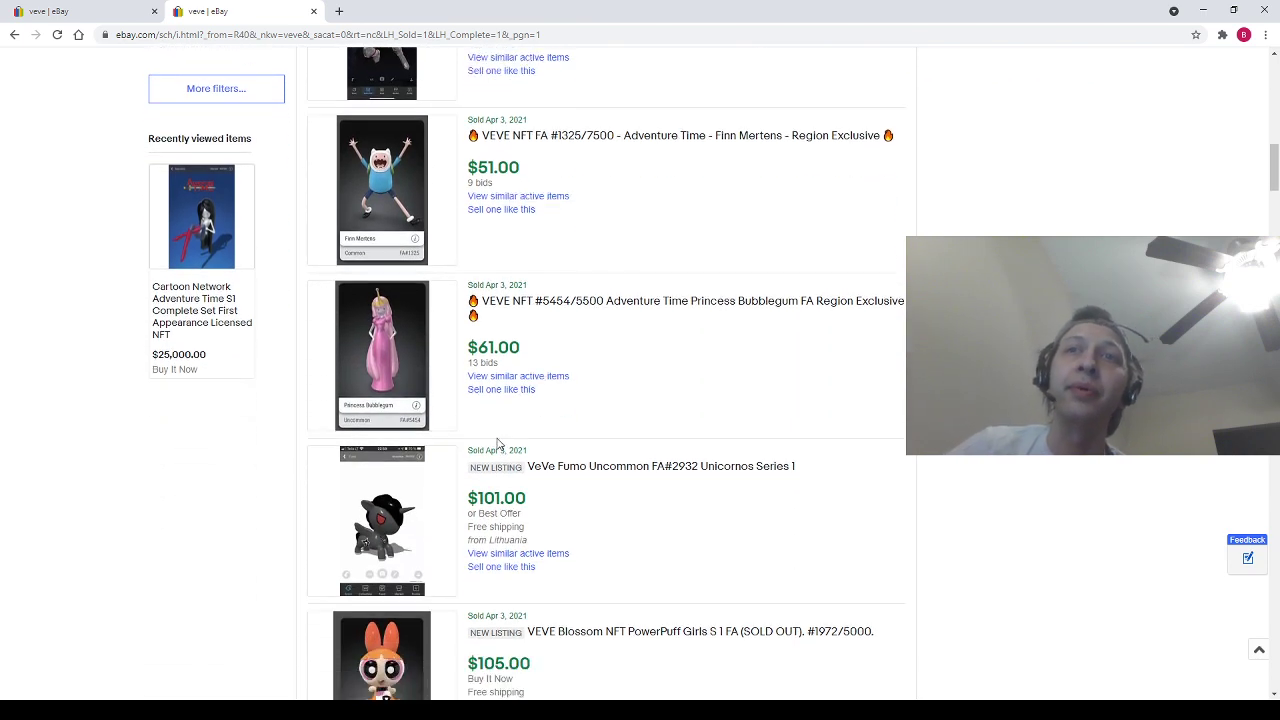
scroll("down", 3)
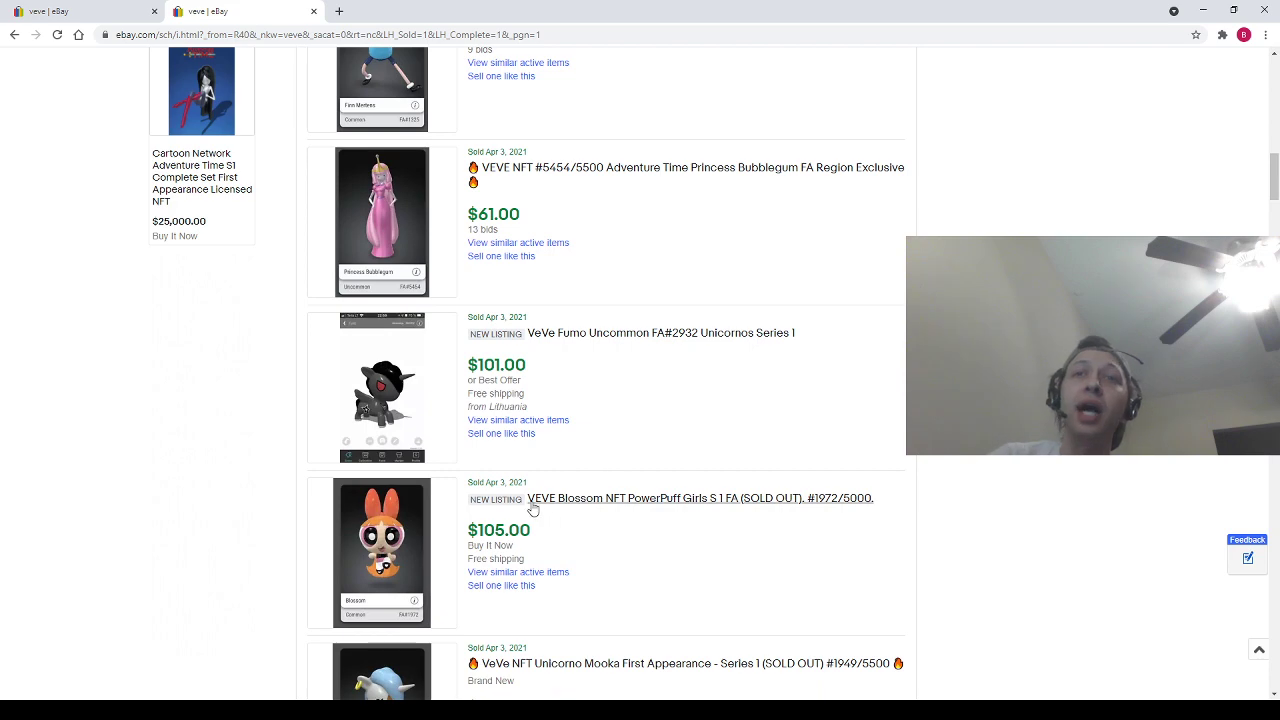
scroll("down", 3)
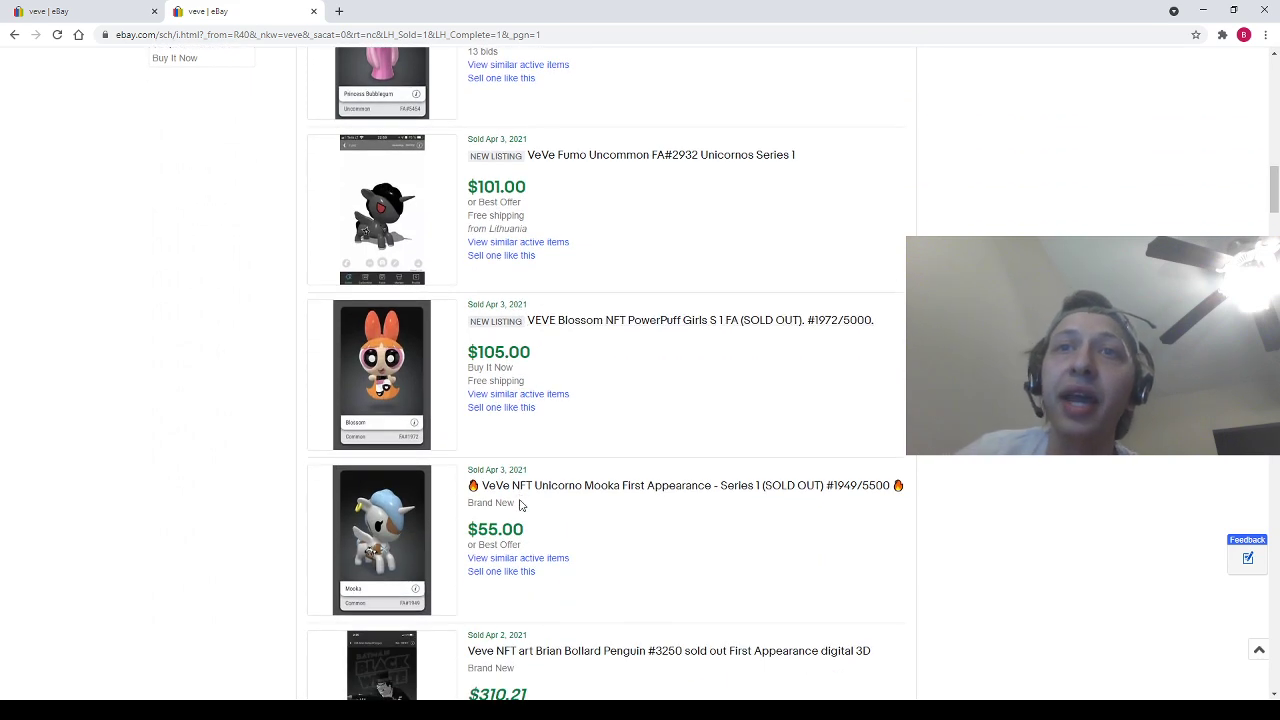
scroll("down", 3)
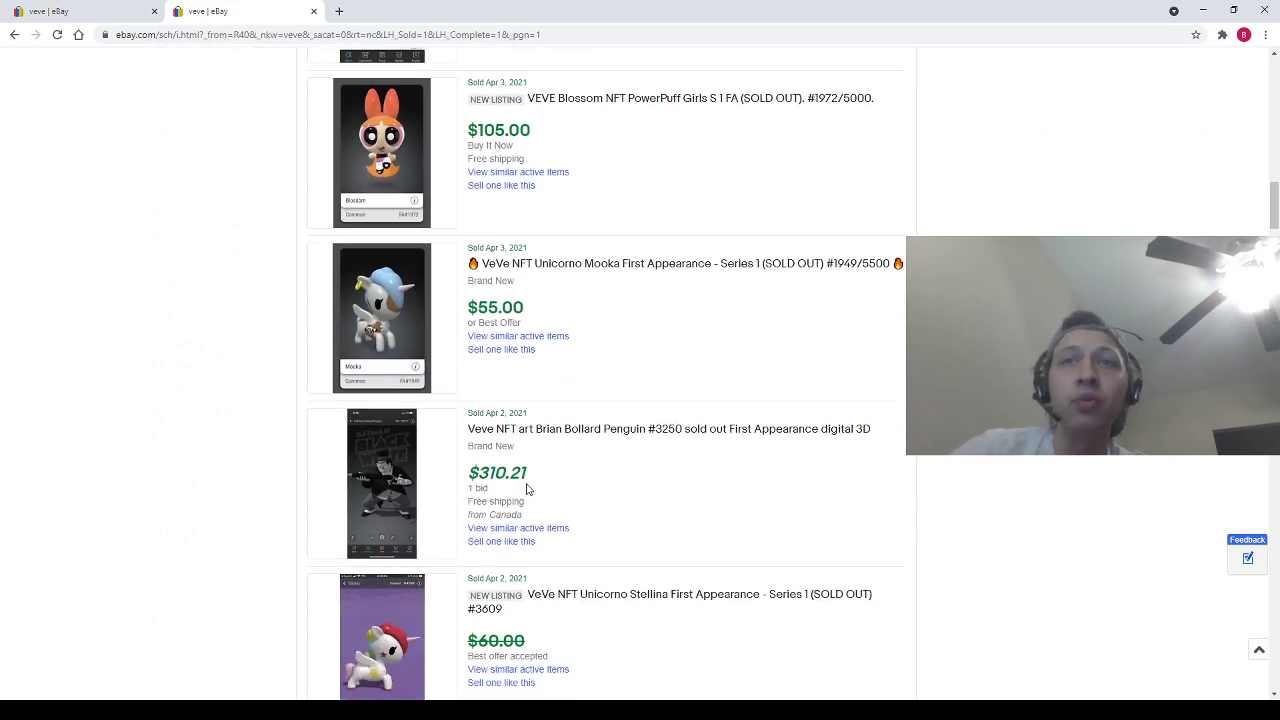
scroll("down", 3)
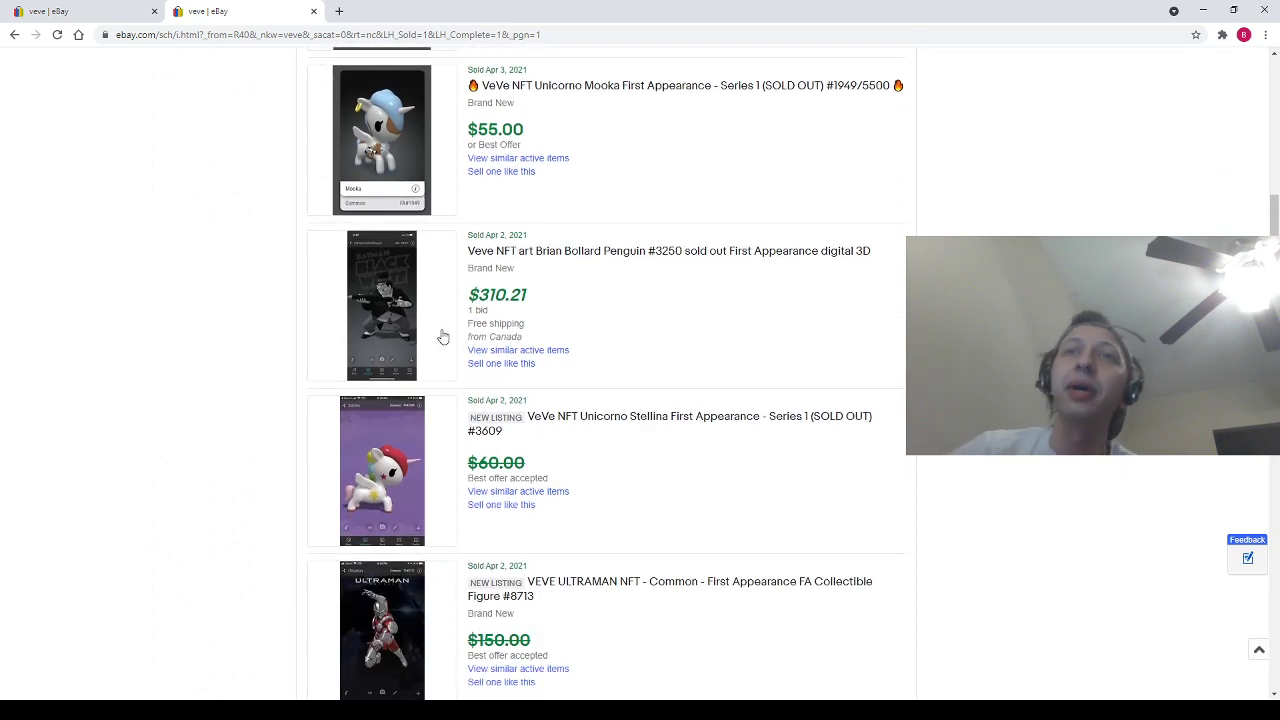
scroll("down", 3)
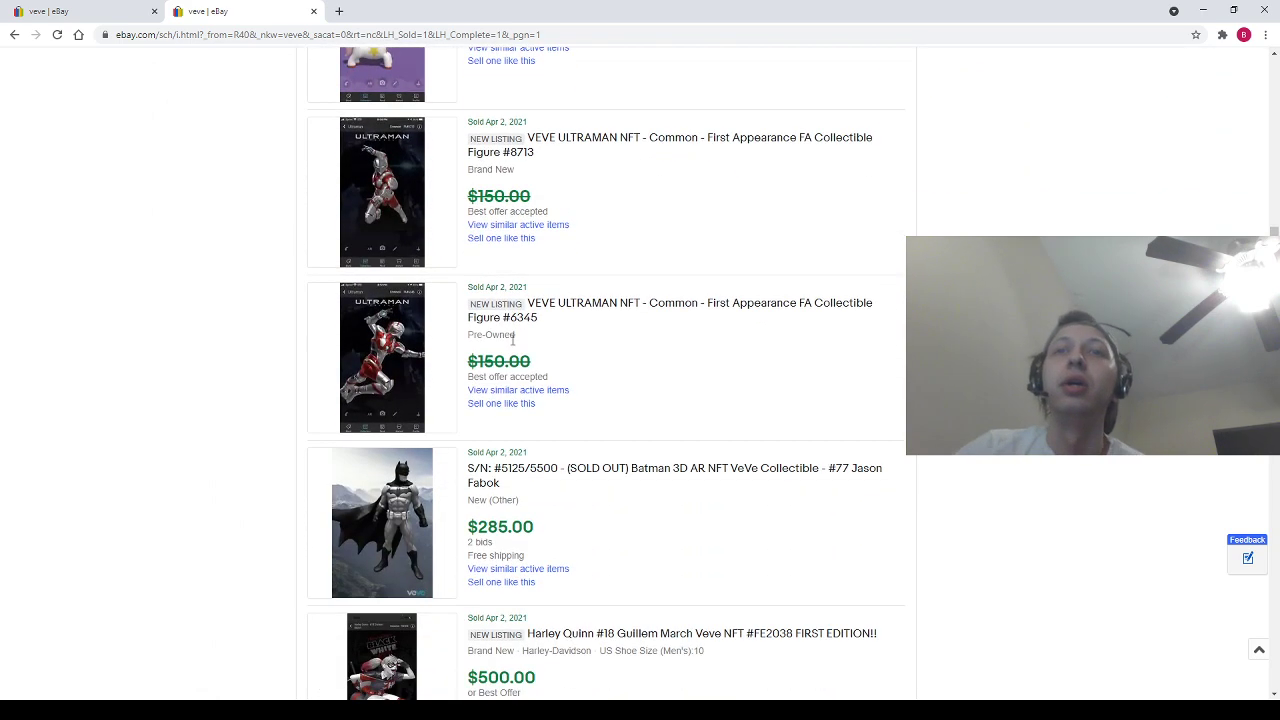
scroll("down", 3)
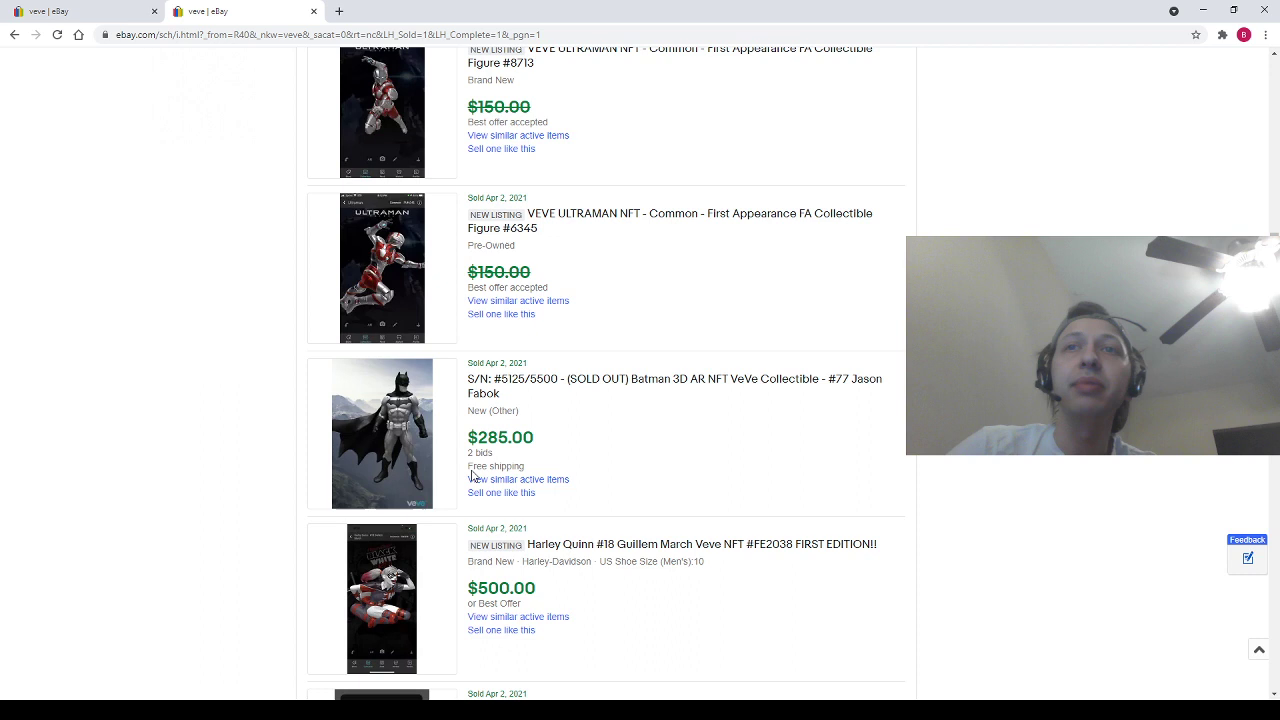
mouse_move(400, 500)
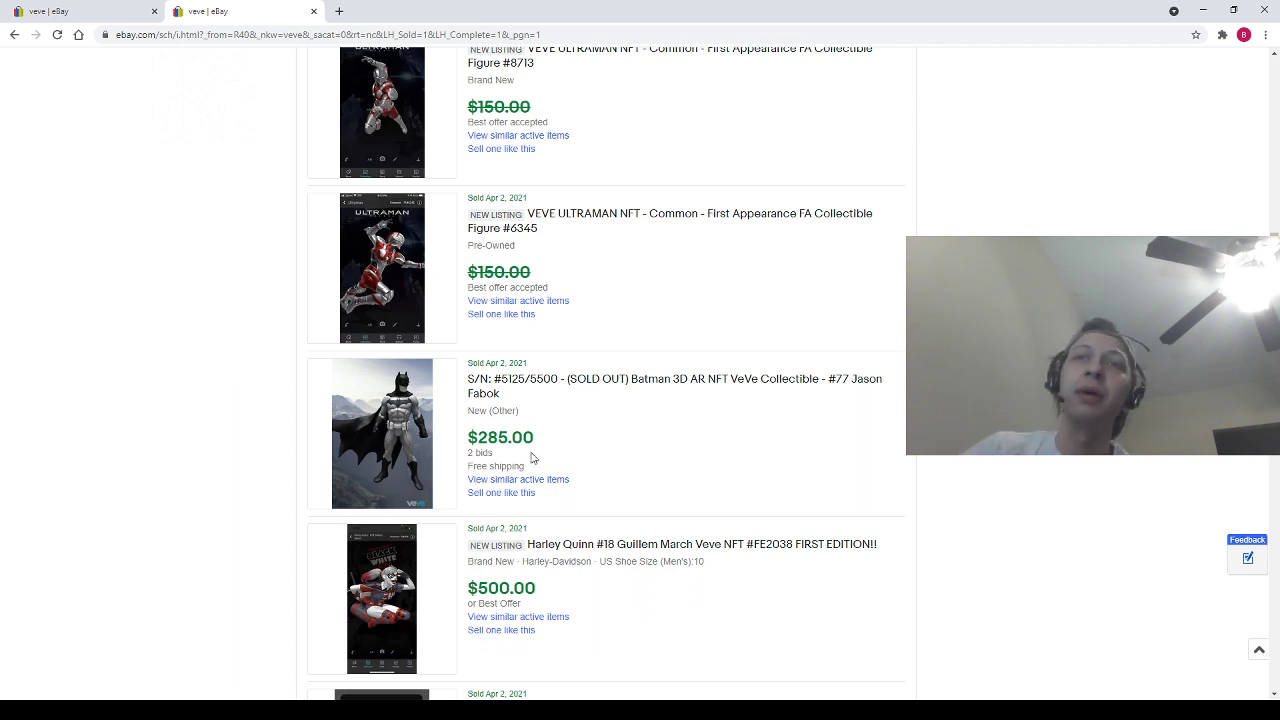
scroll("down", 3)
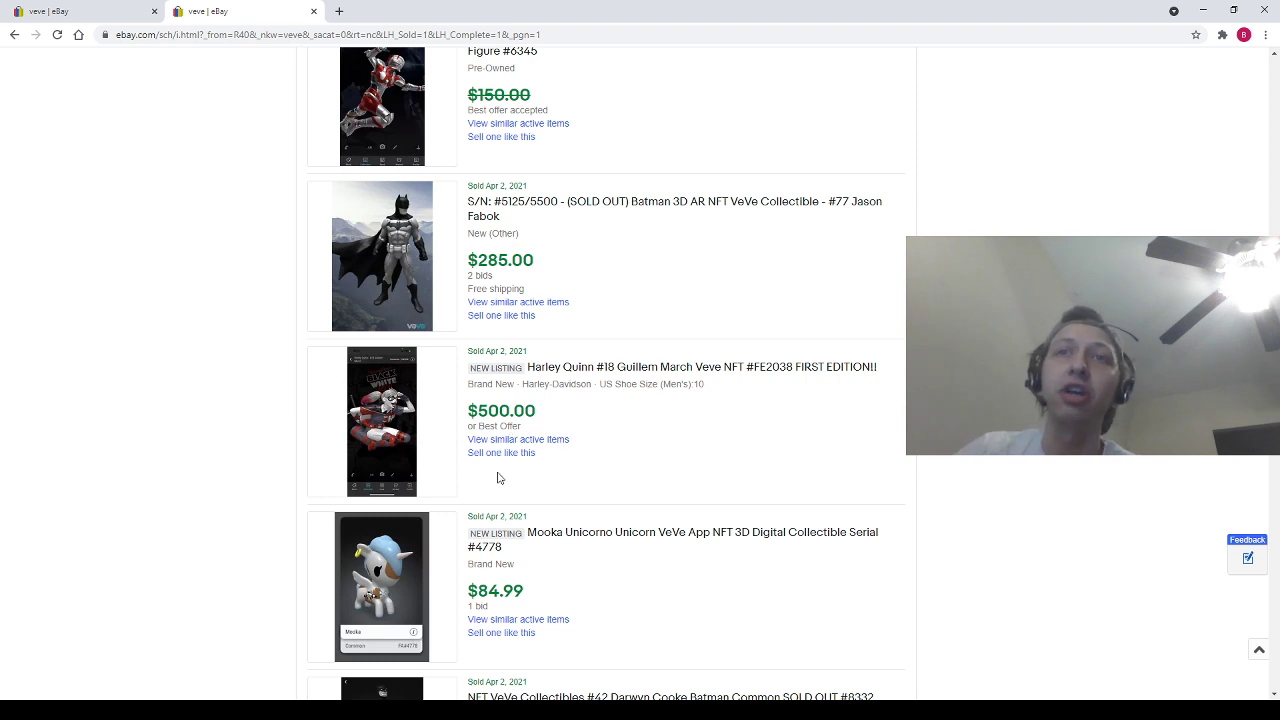
scroll("down", 3)
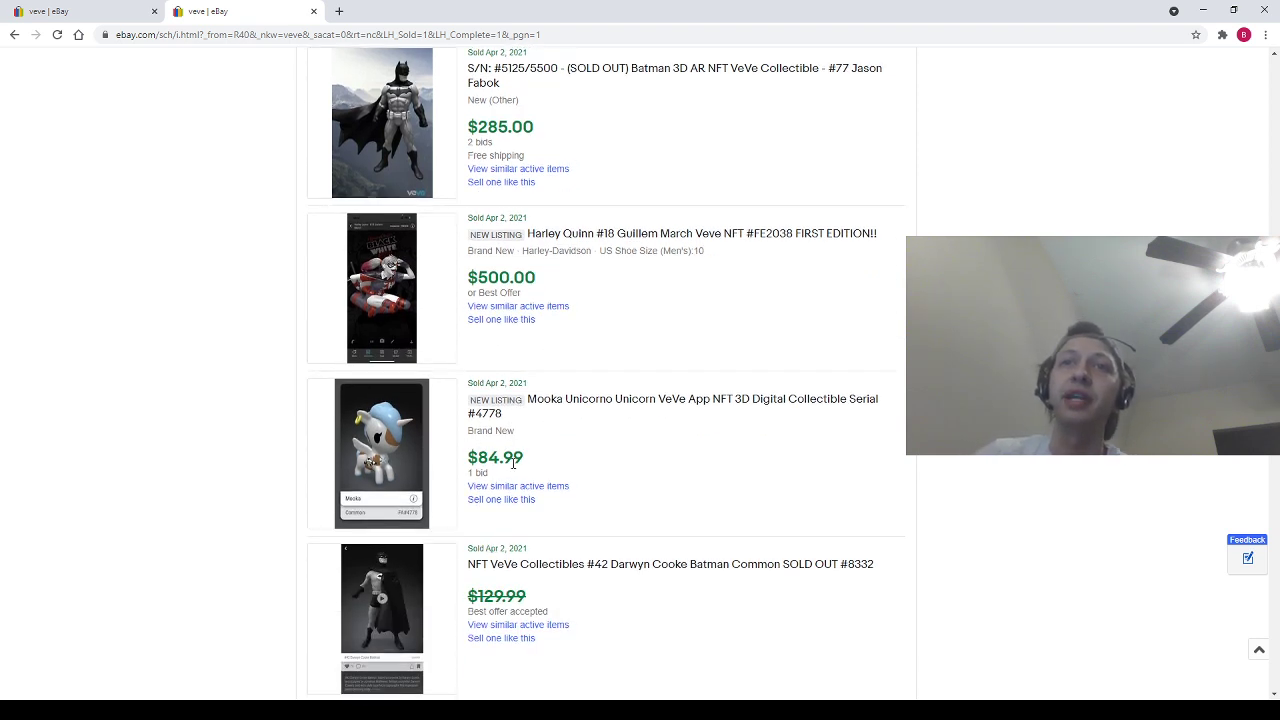
scroll("down", 3)
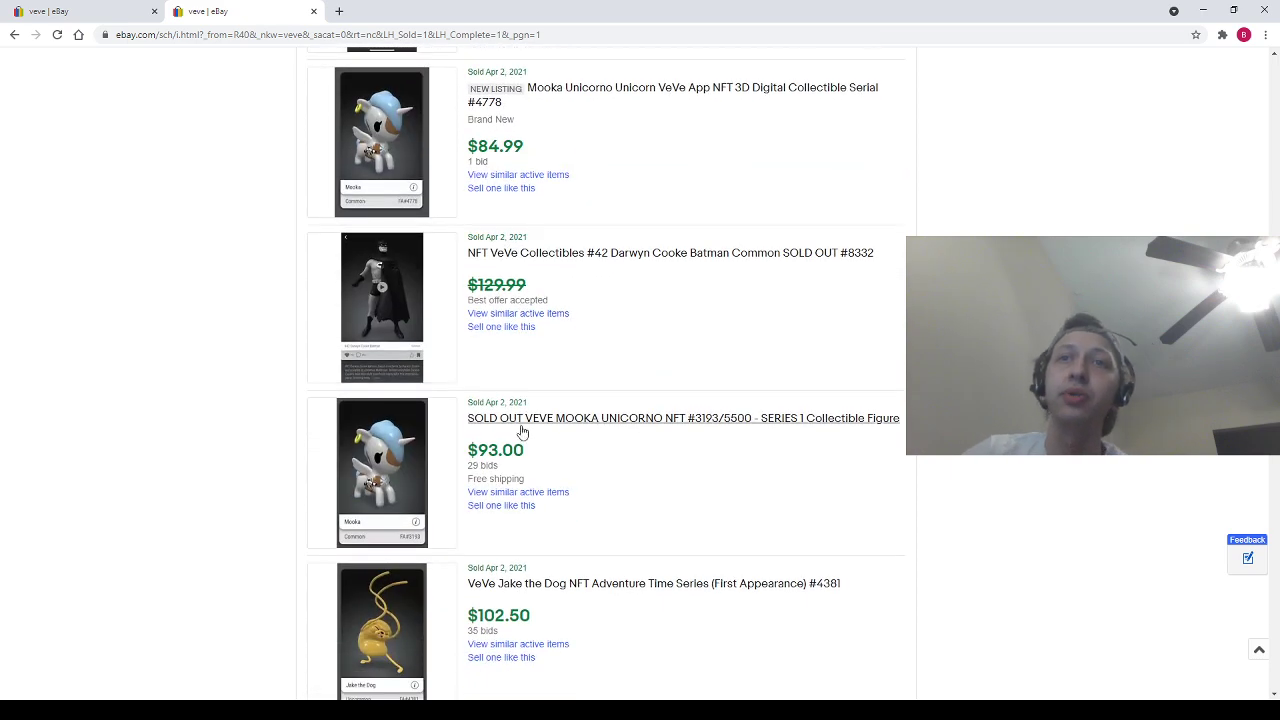
scroll("down", 3)
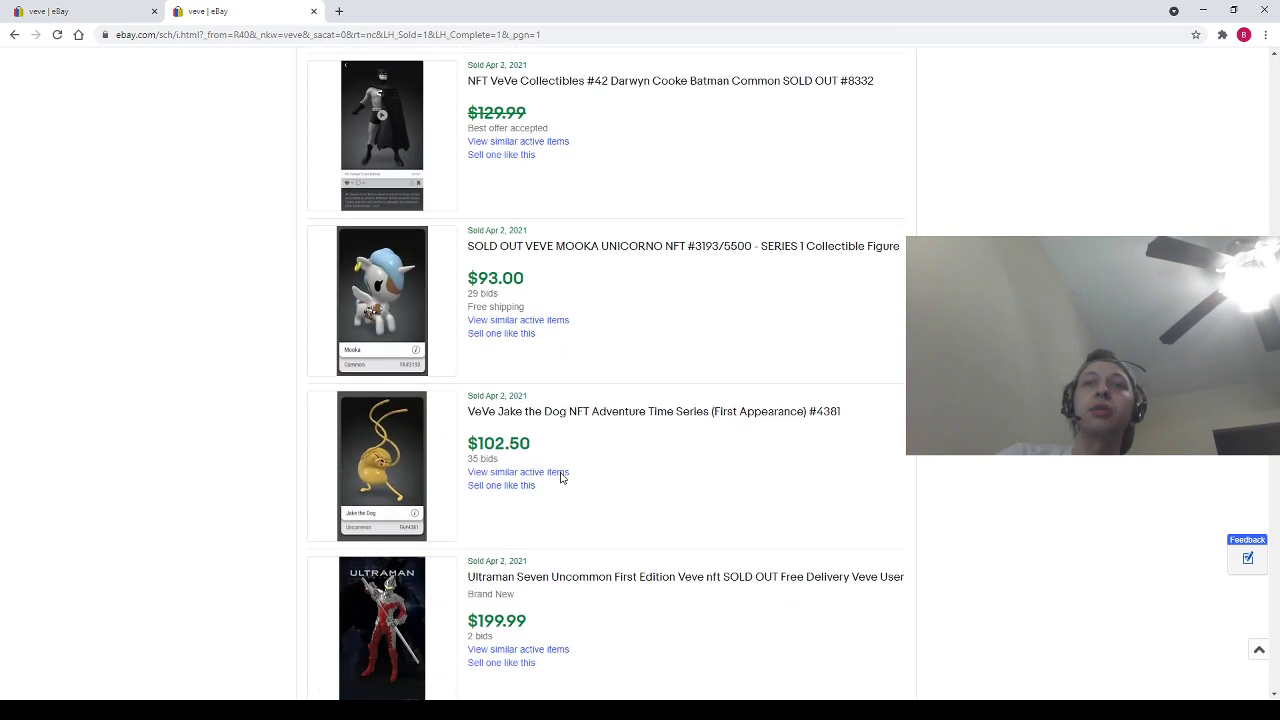
scroll("down", 3)
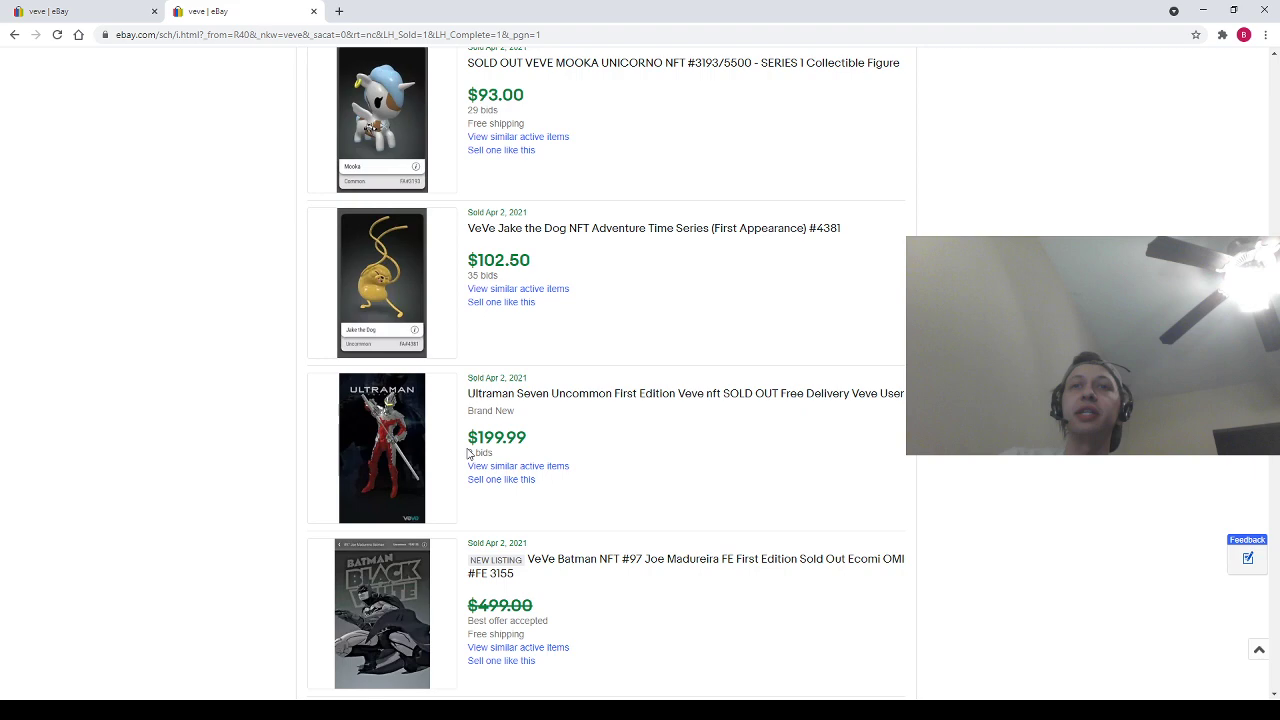
scroll("down", 3)
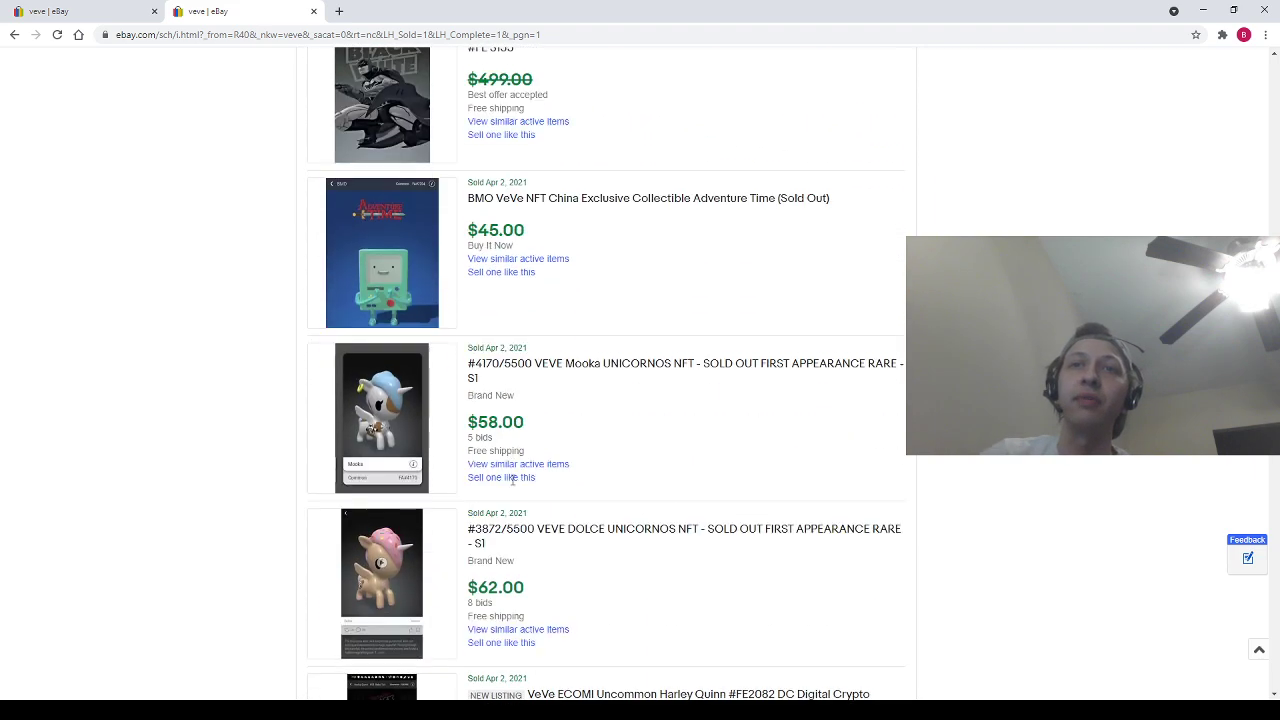
scroll("down", 3)
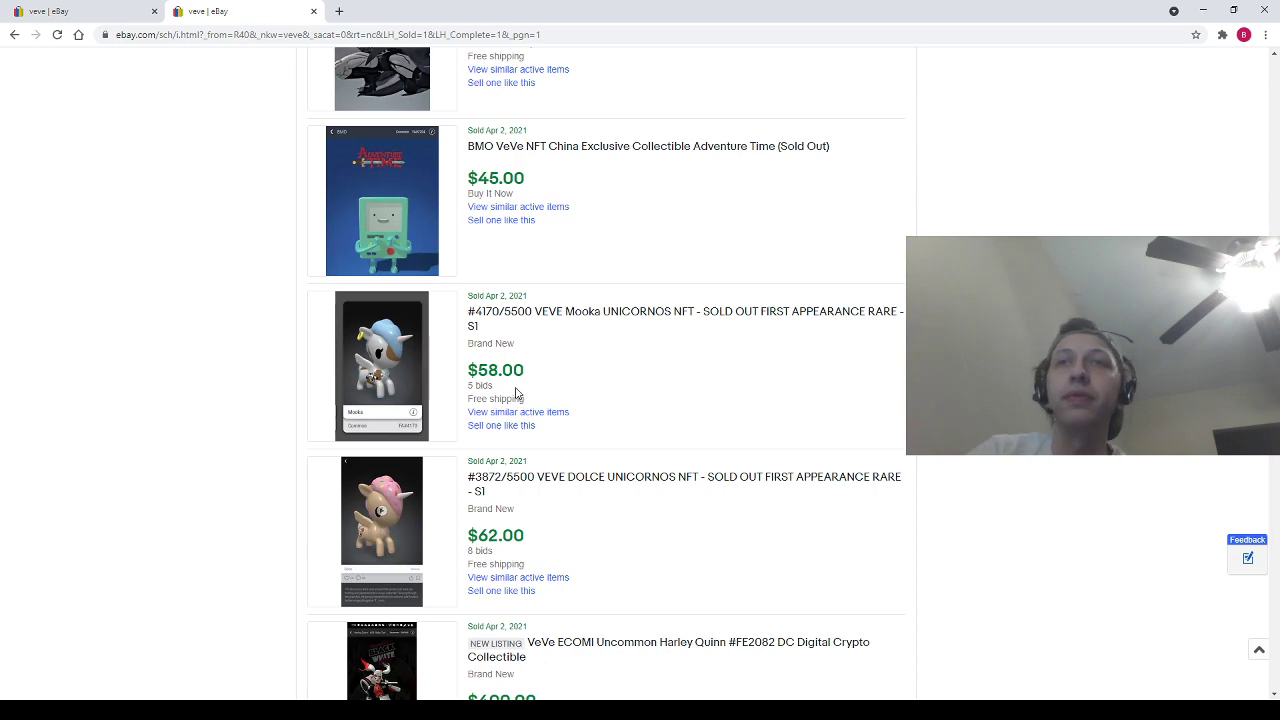
scroll("down", 3)
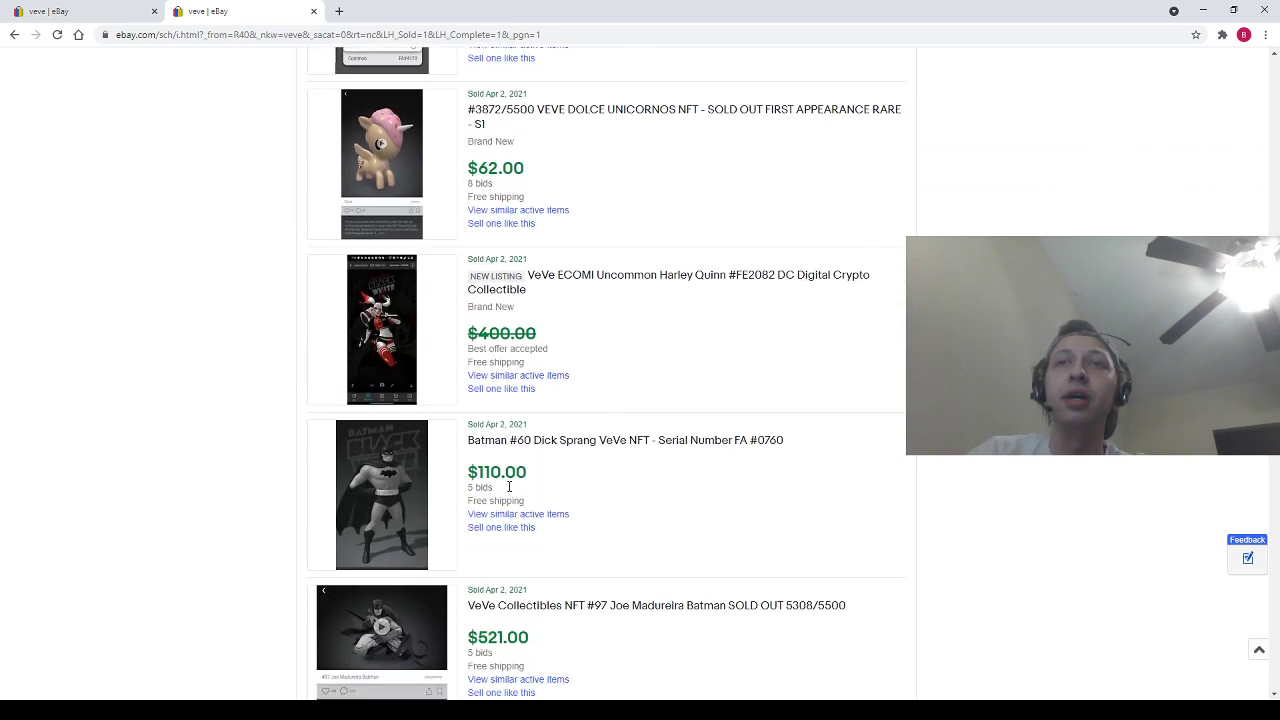
scroll("down", 3)
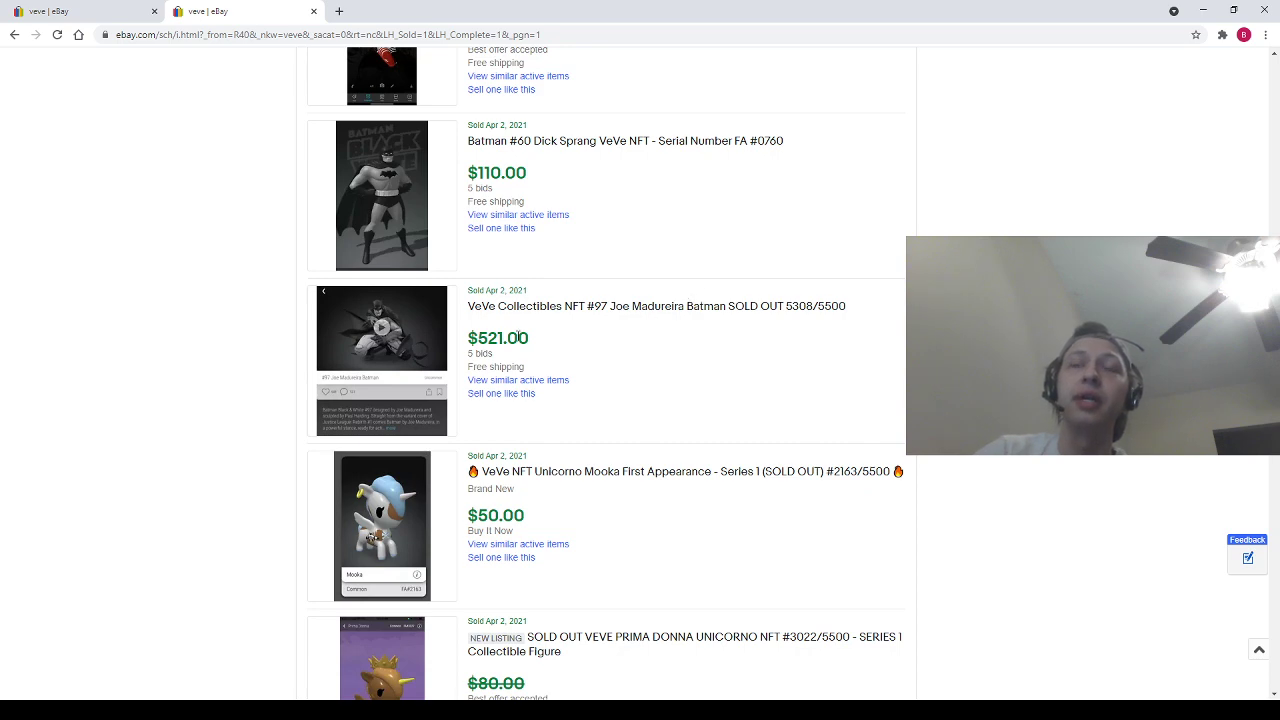
scroll("down", 3)
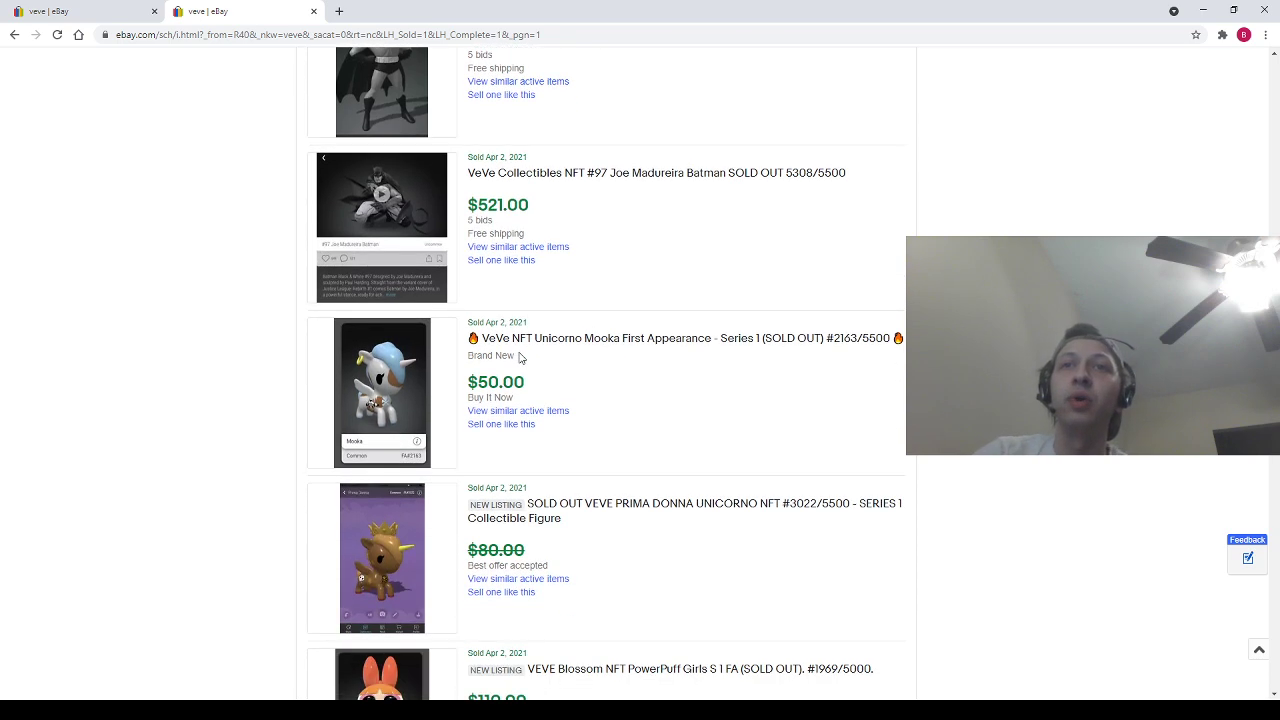
scroll("down", 3)
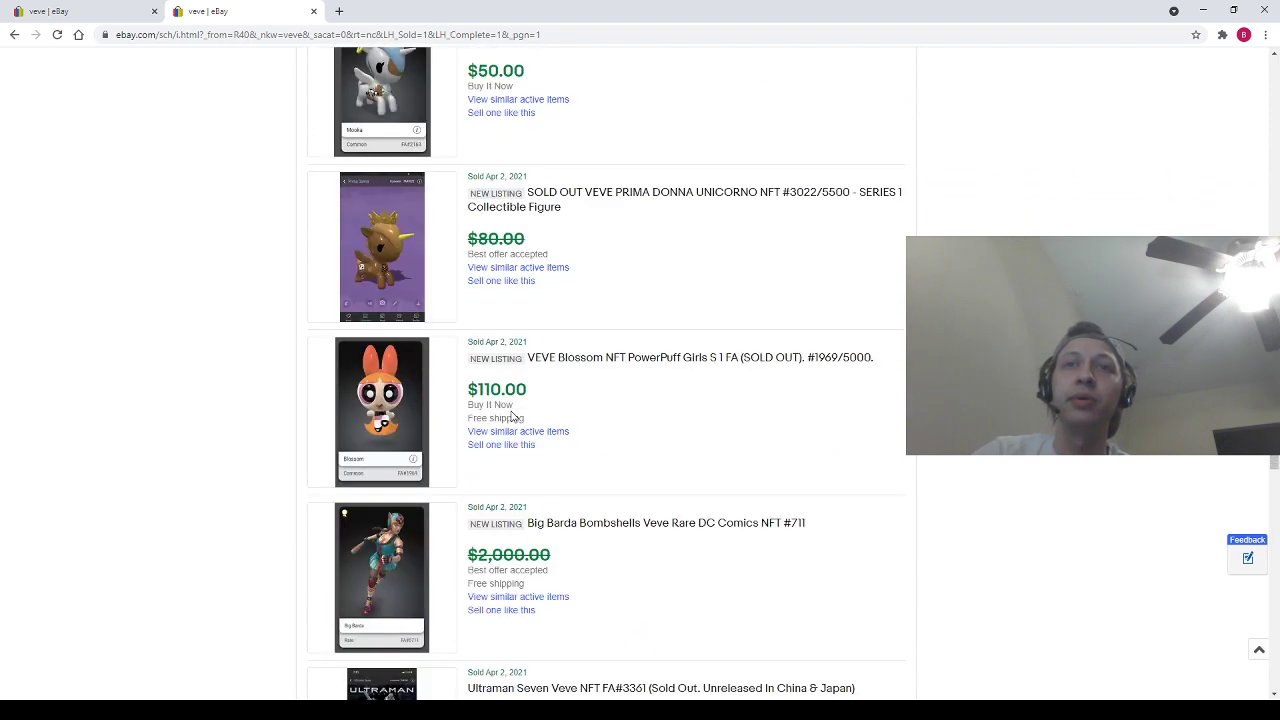
scroll("down", 3)
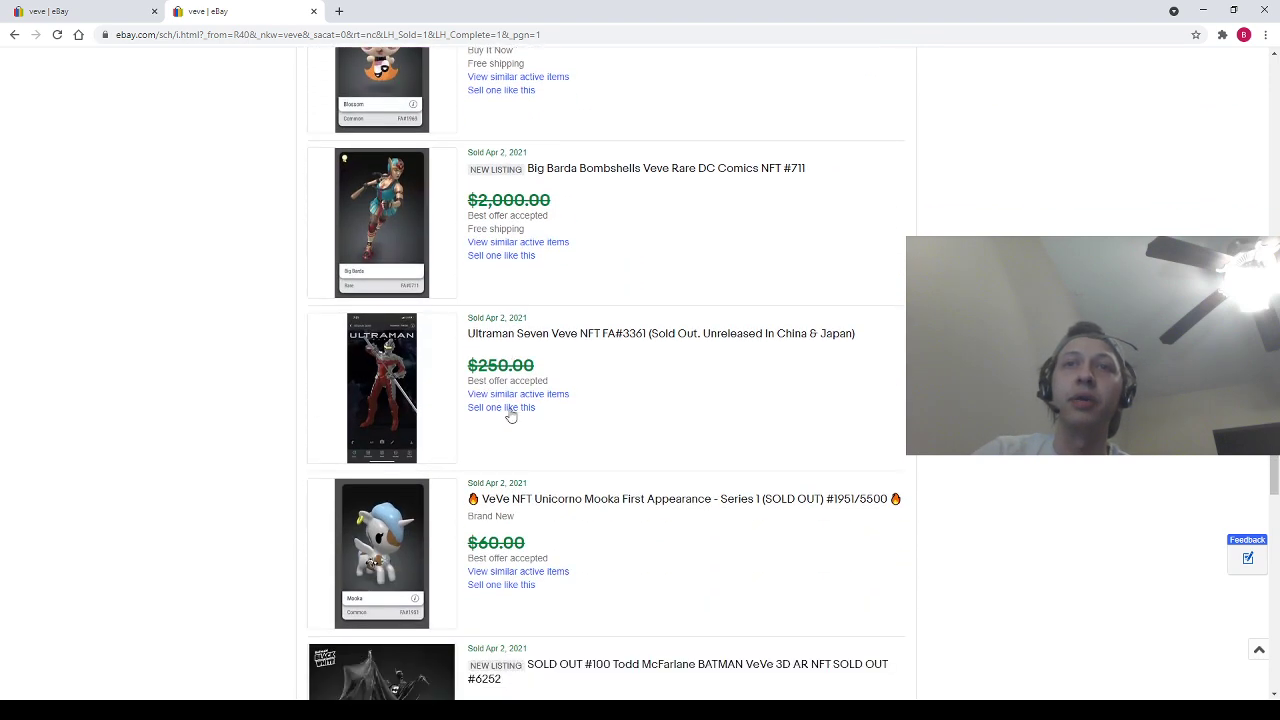
scroll("down", 3)
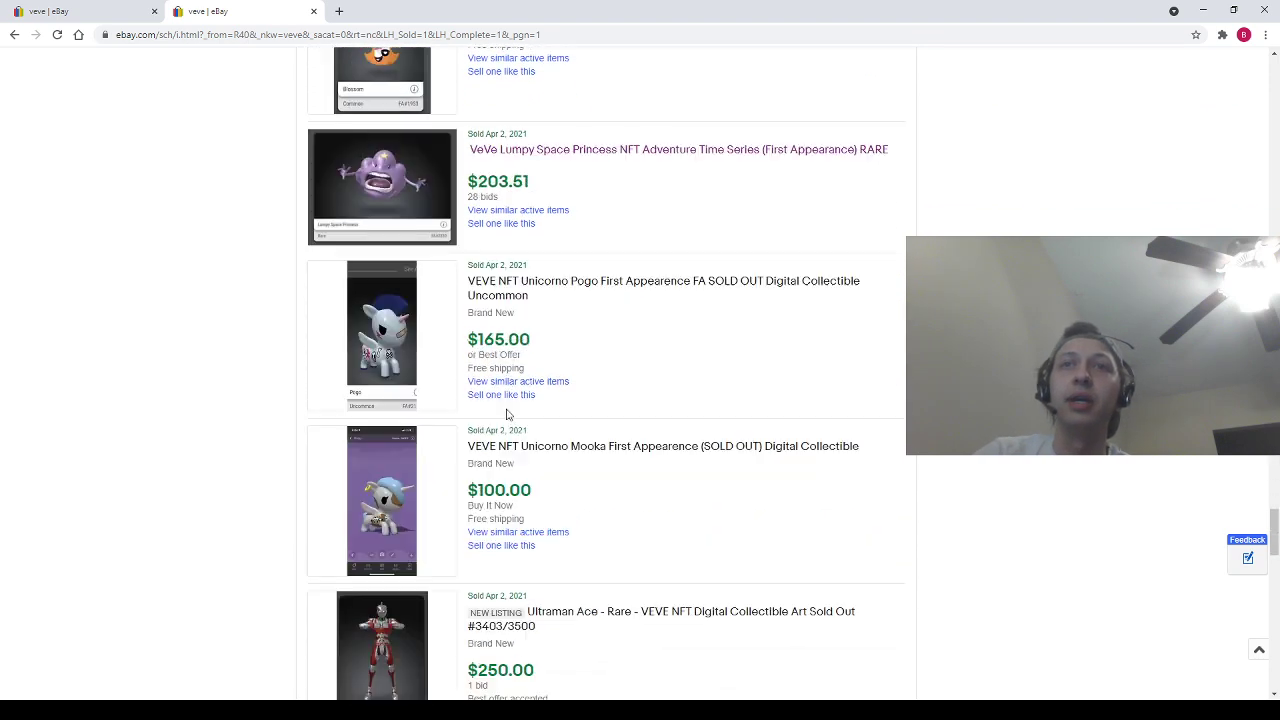
mouse_move(547, 336)
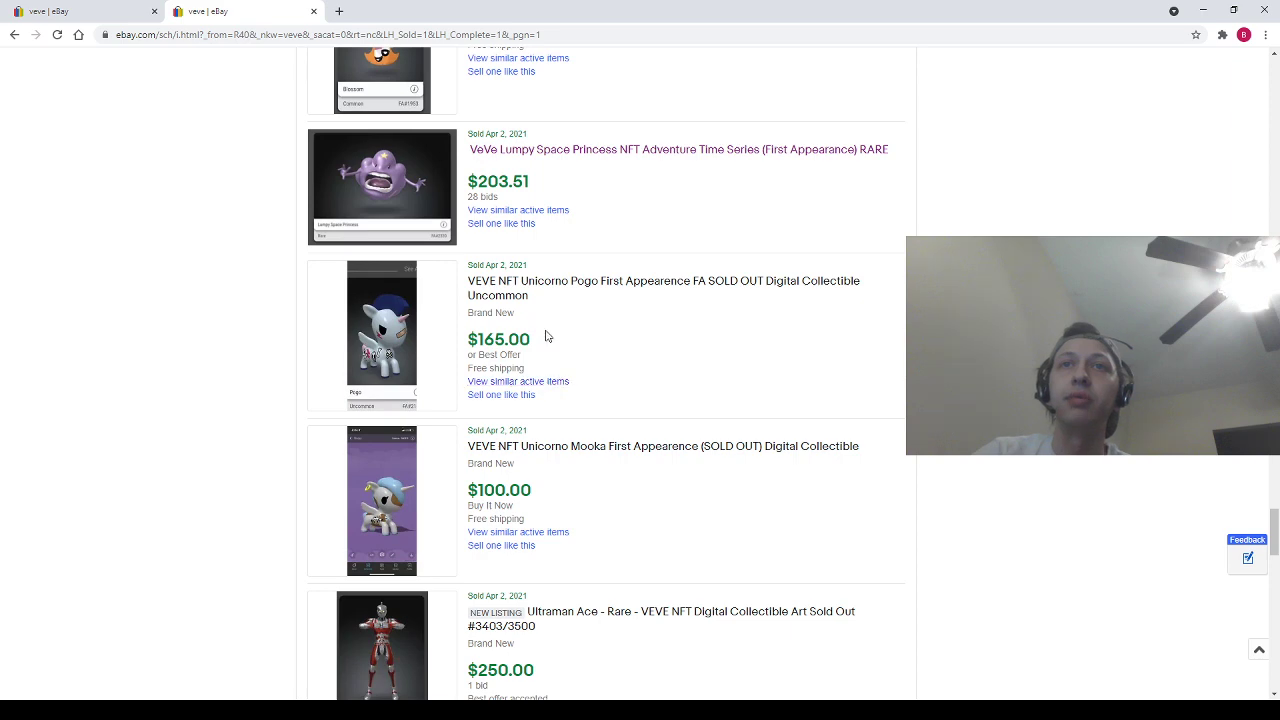
scroll("down", 3)
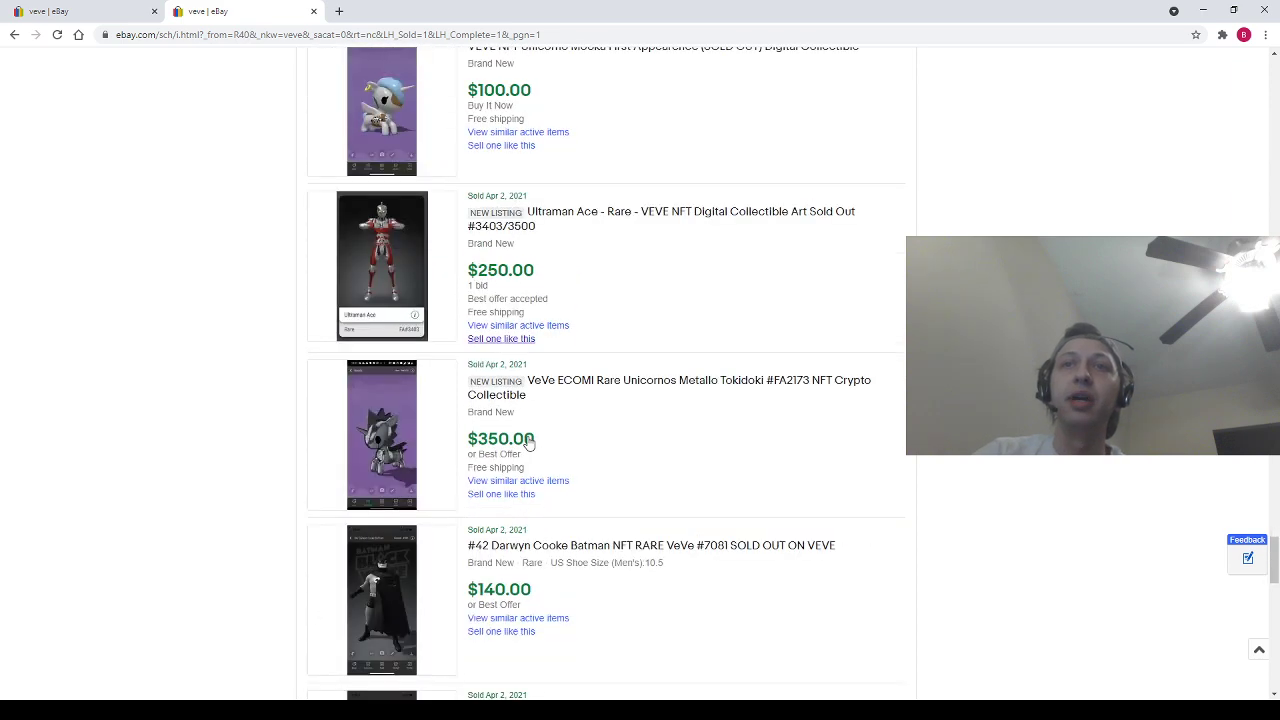
scroll("down", 3)
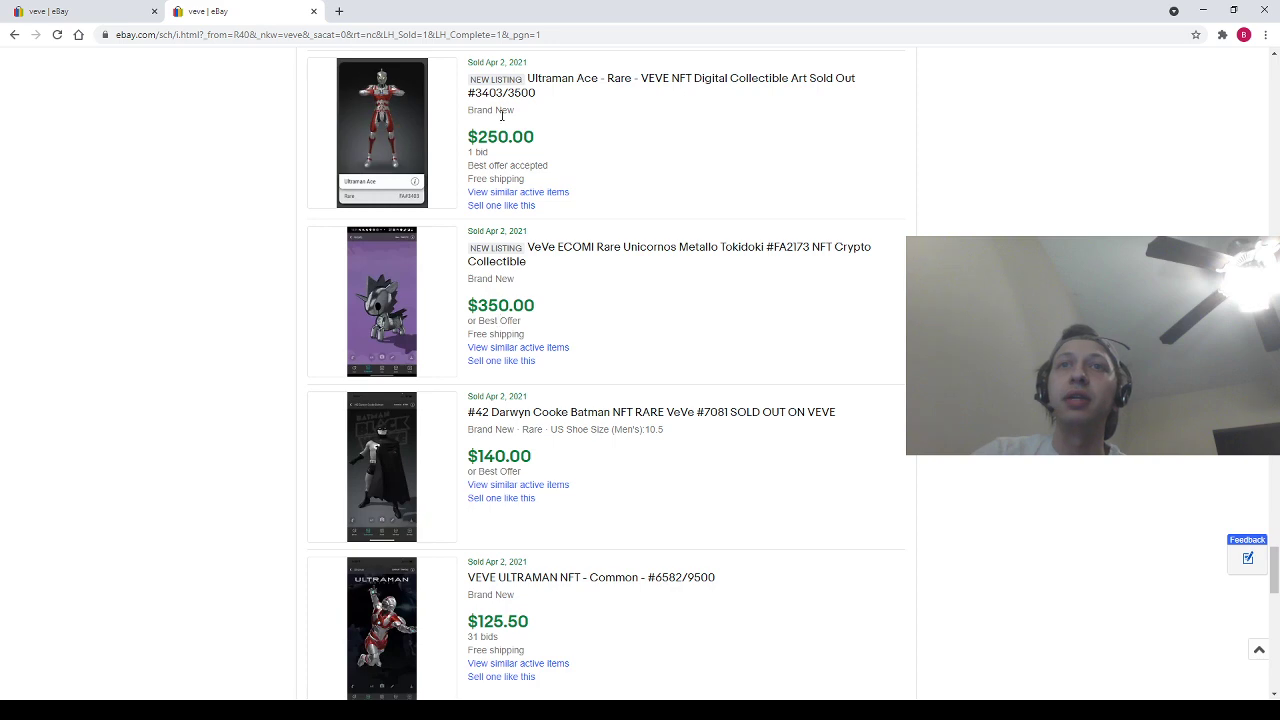
mouse_move(647, 451)
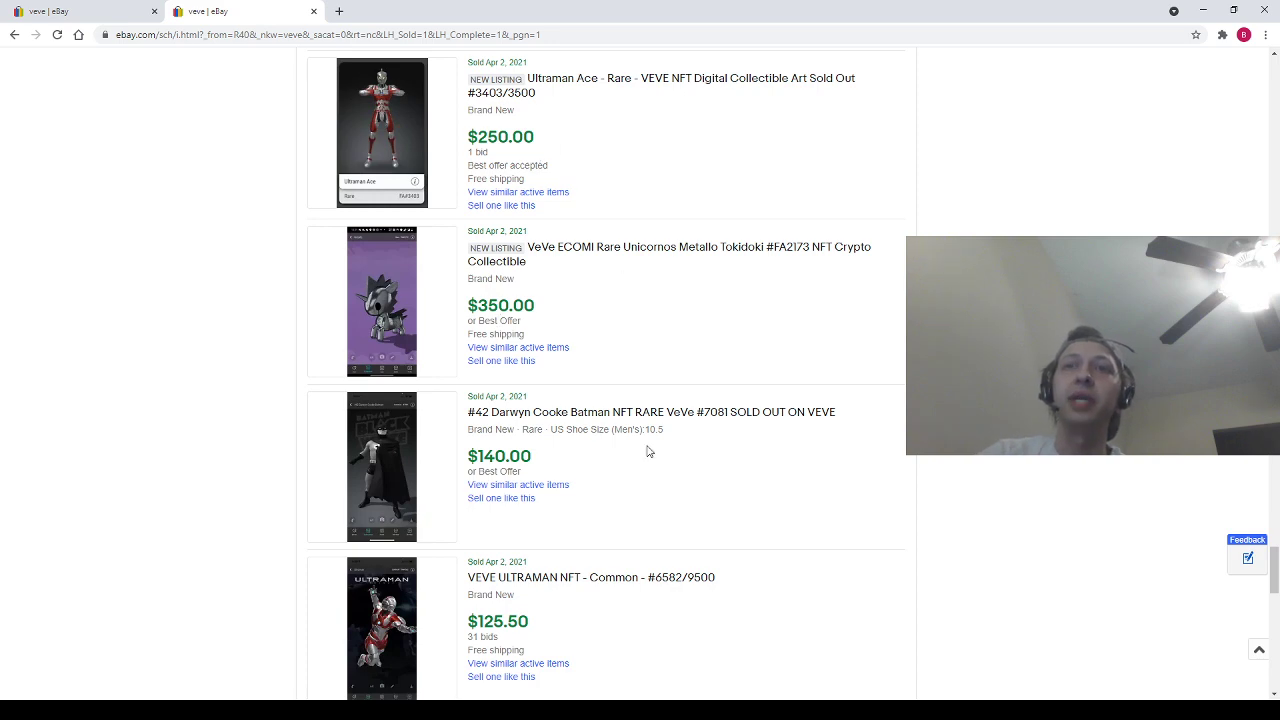
scroll("down", 3)
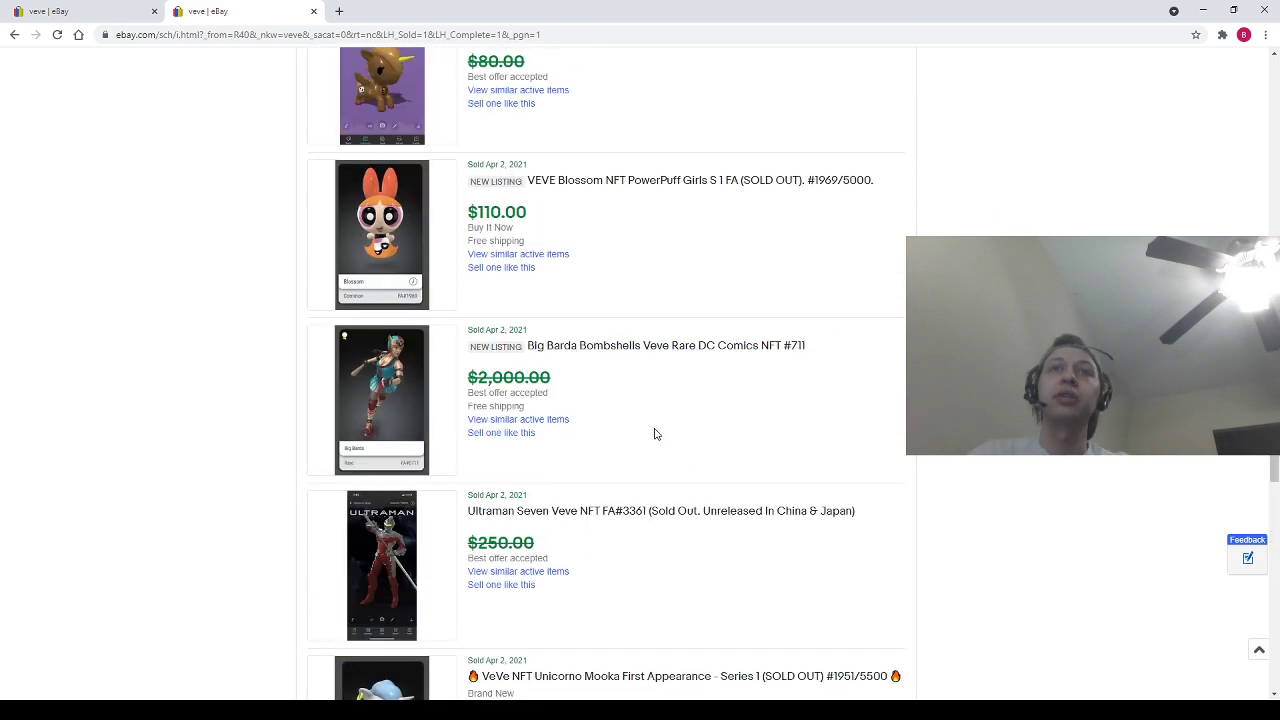
scroll("down", 3)
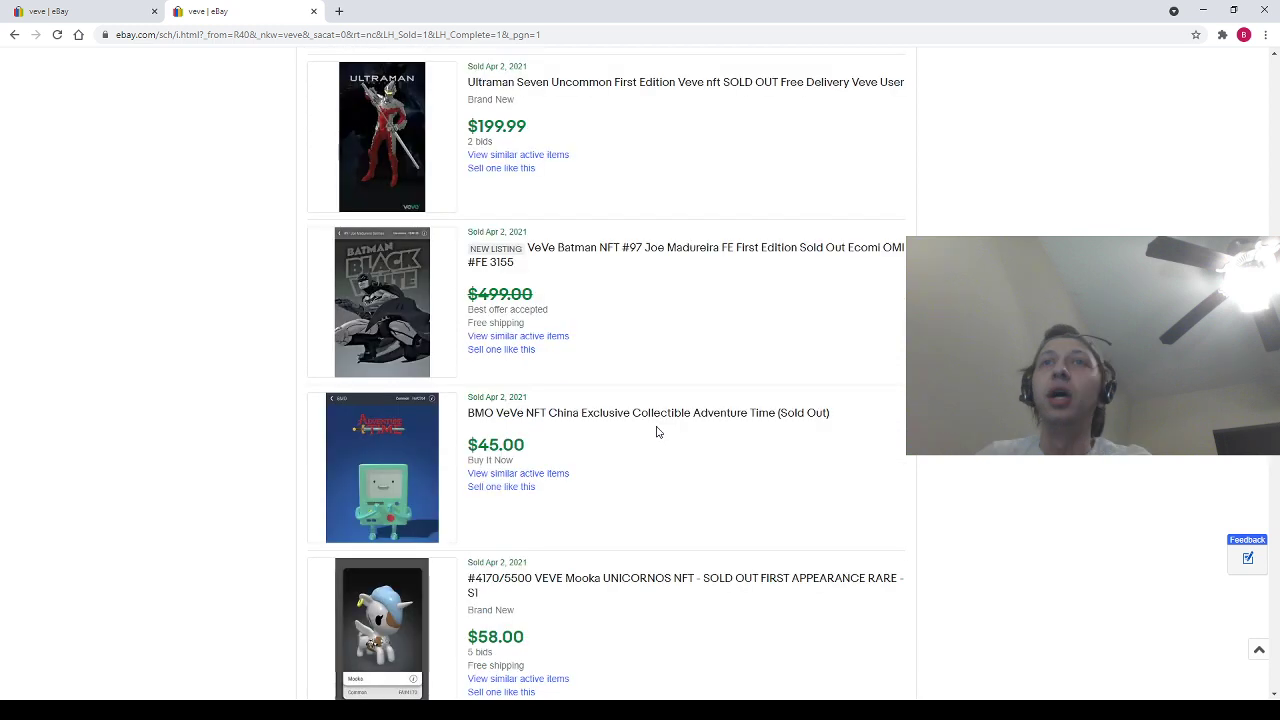
scroll("down", 3)
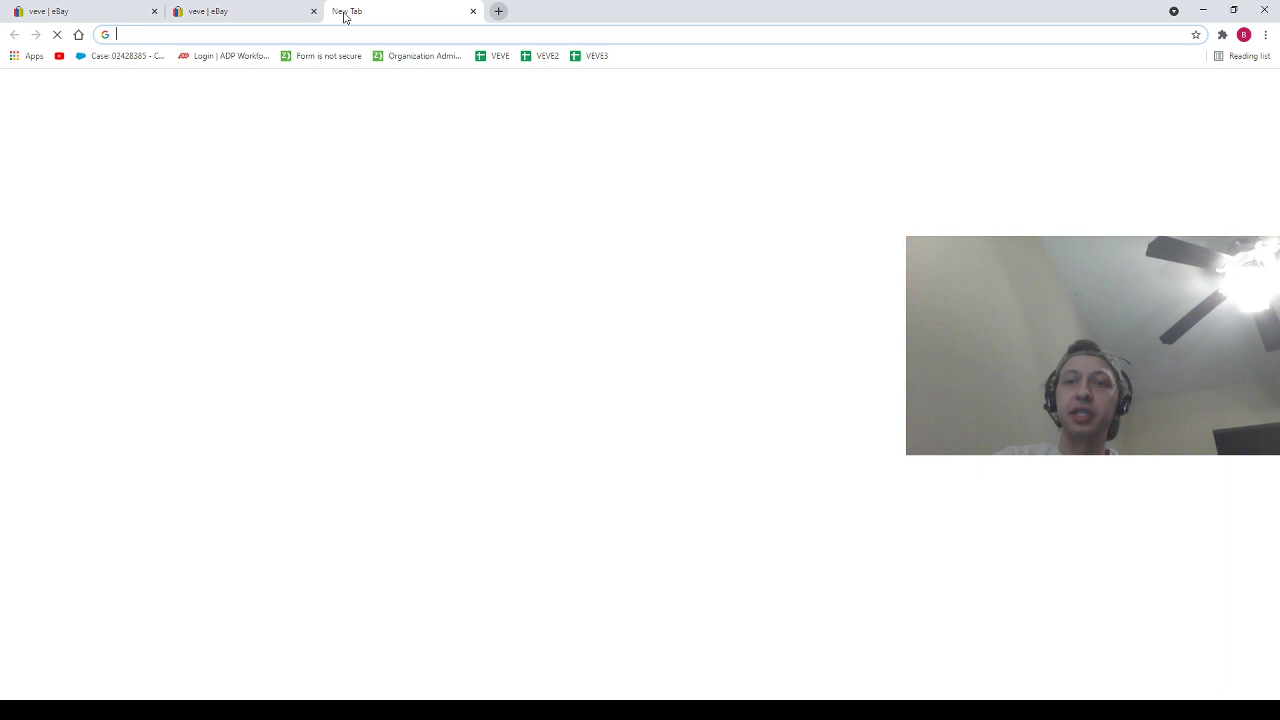
Search Google for 'omi coinmarketcap' and open the ECOMI CoinMarketCap result.
type("omi coinmarketcap")
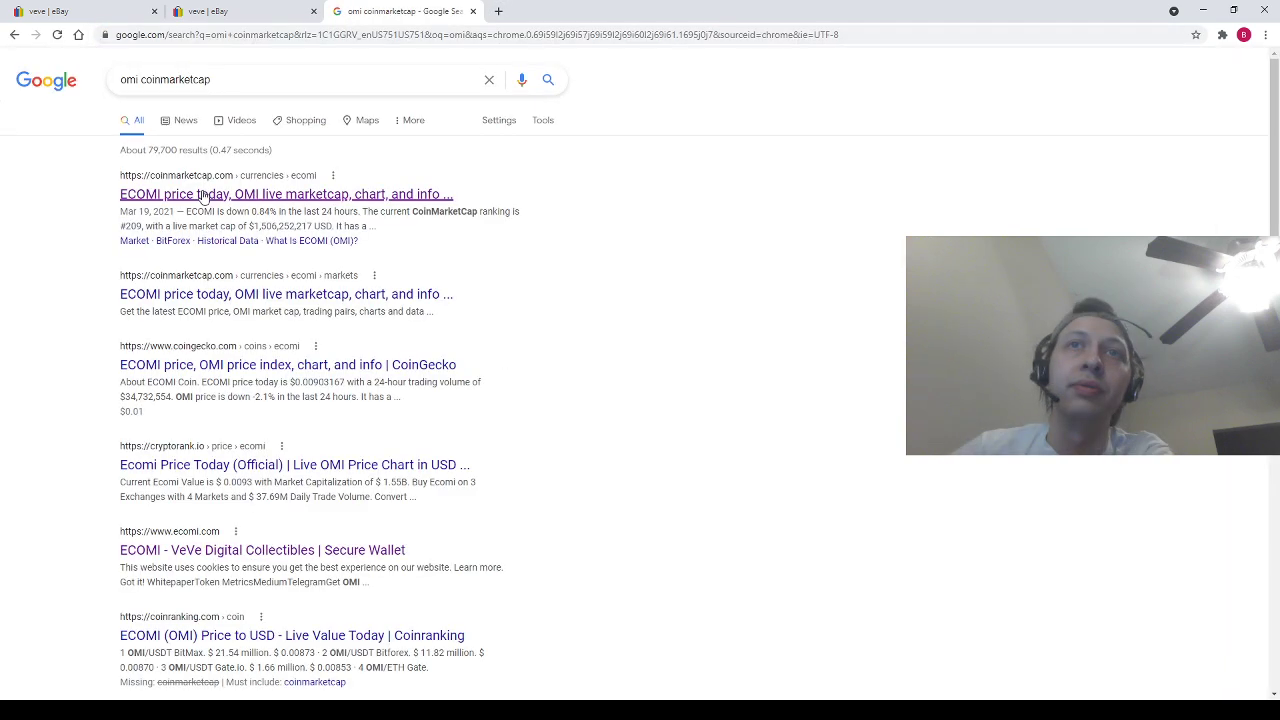
left_click(285, 193)
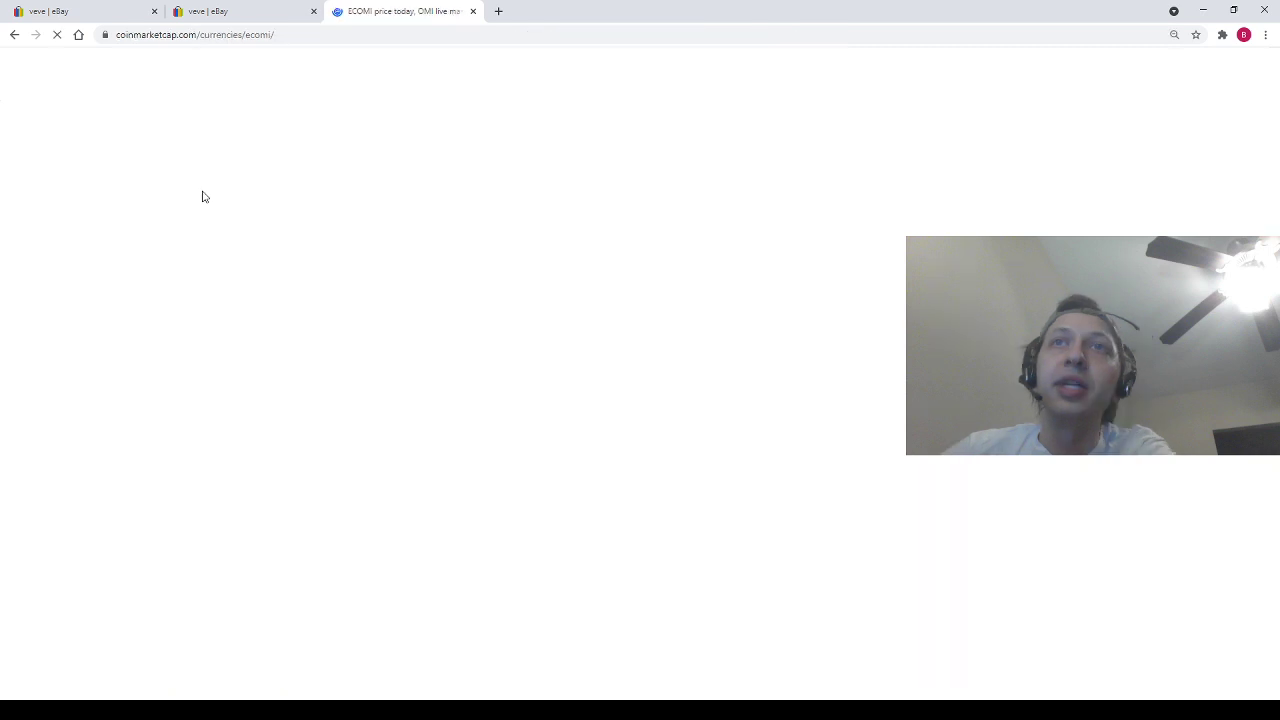